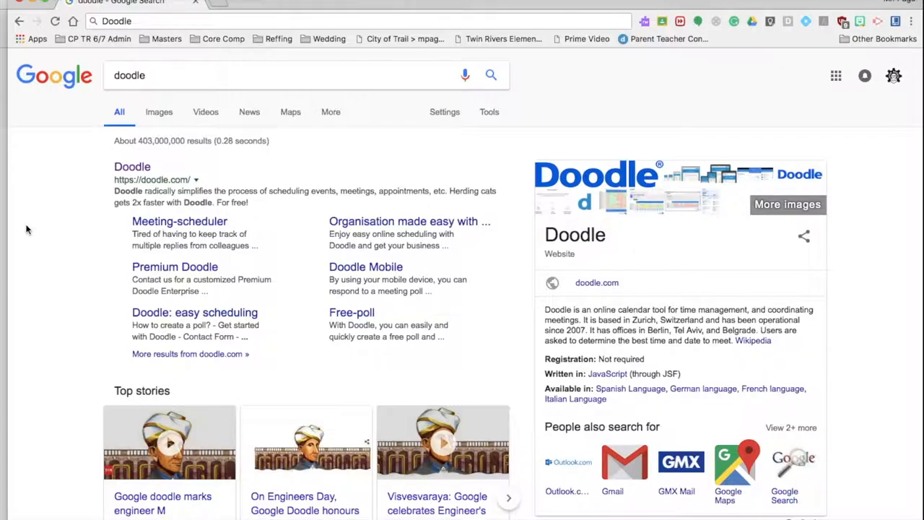
{"action": "mouse_move", "coordinate": [130, 43]}
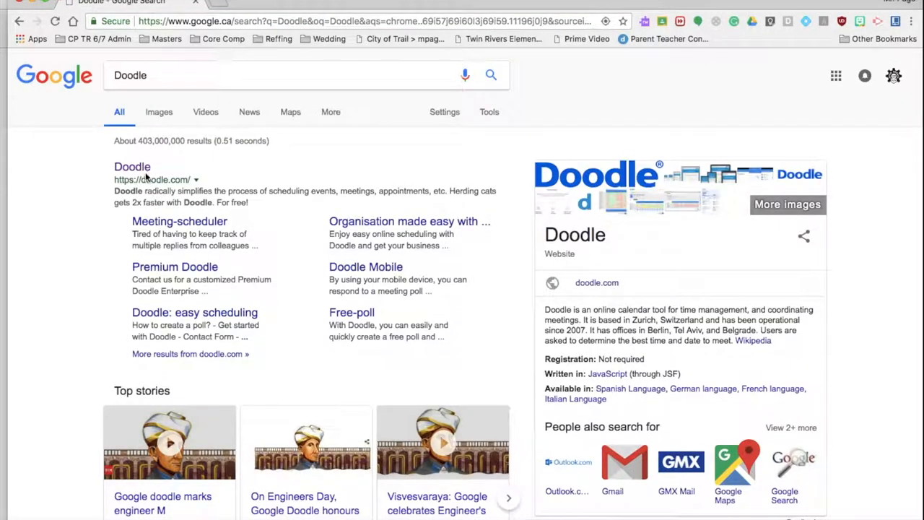
Step: Open doodle.com and go to Account settings from the account name dropdown
{"action": "left_click", "coordinate": [132, 167]}
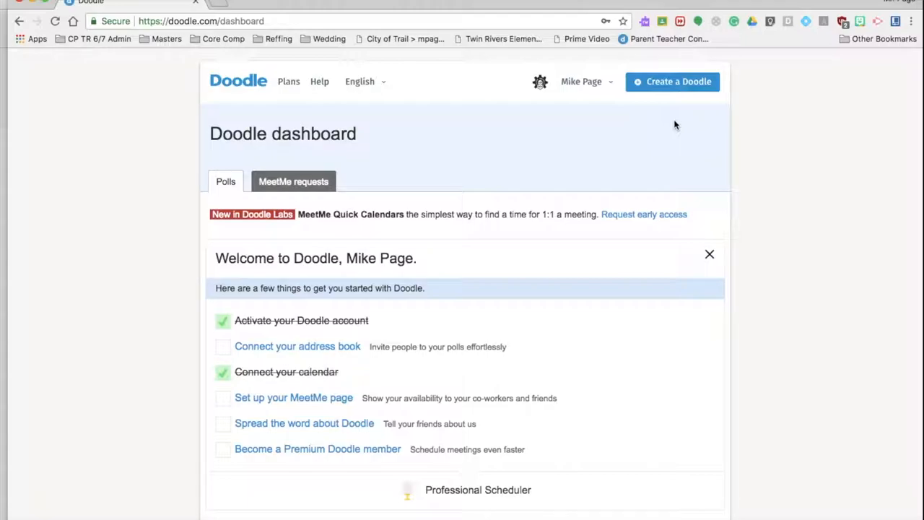
{"action": "mouse_move", "coordinate": [674, 105]}
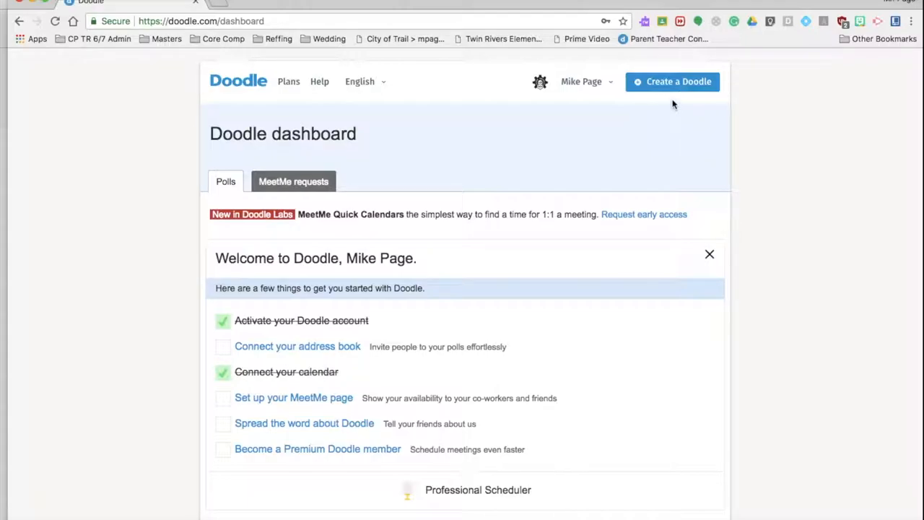
{"action": "mouse_move", "coordinate": [672, 82]}
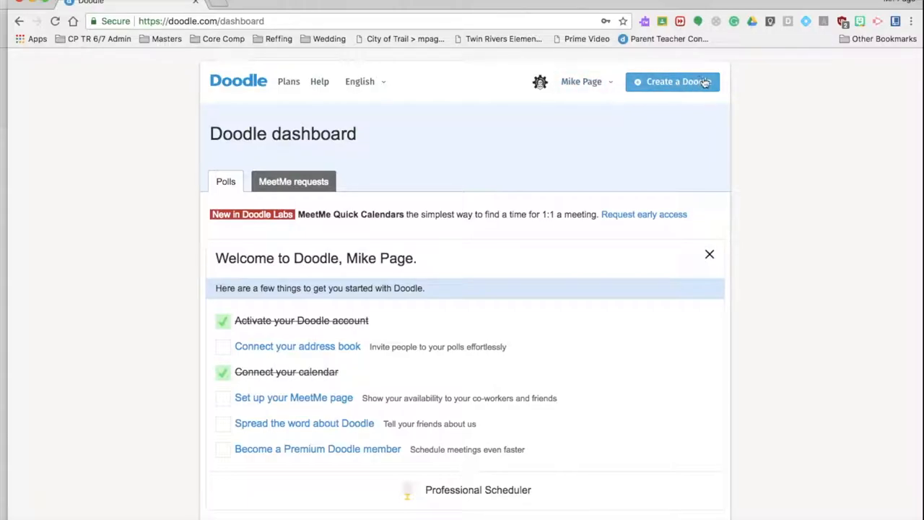
{"action": "left_click", "coordinate": [581, 81]}
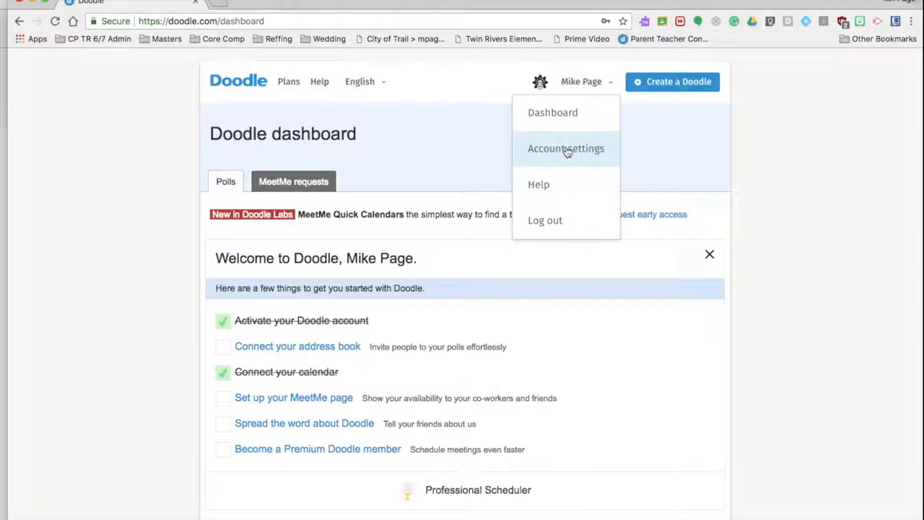
{"action": "left_click", "coordinate": [565, 148]}
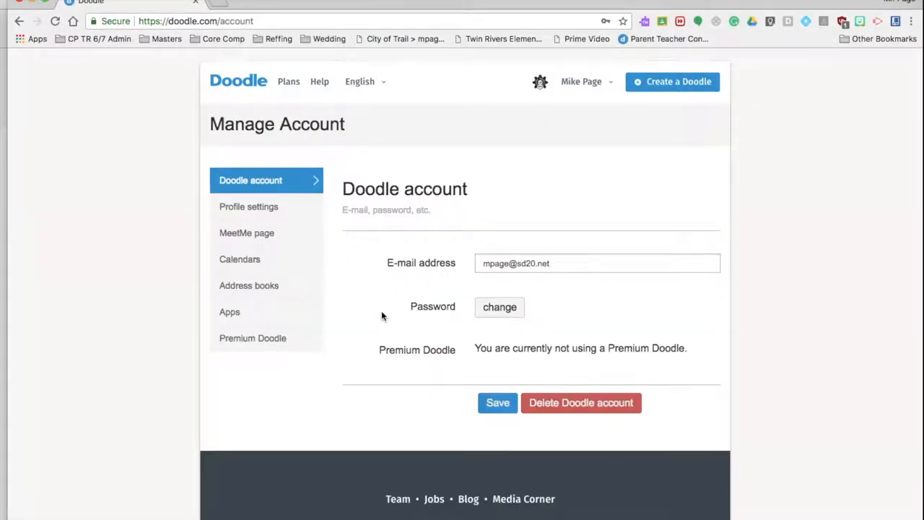
{"action": "mouse_move", "coordinate": [433, 350]}
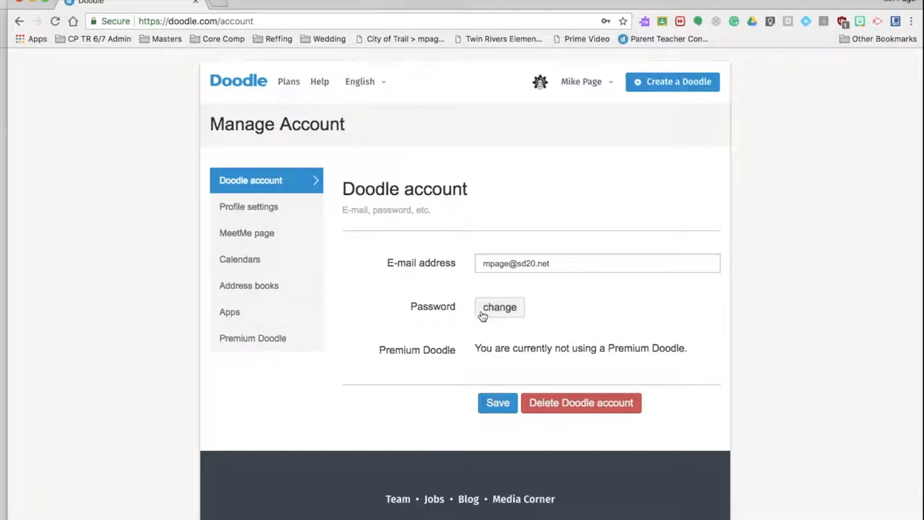
{"action": "mouse_move", "coordinate": [240, 260]}
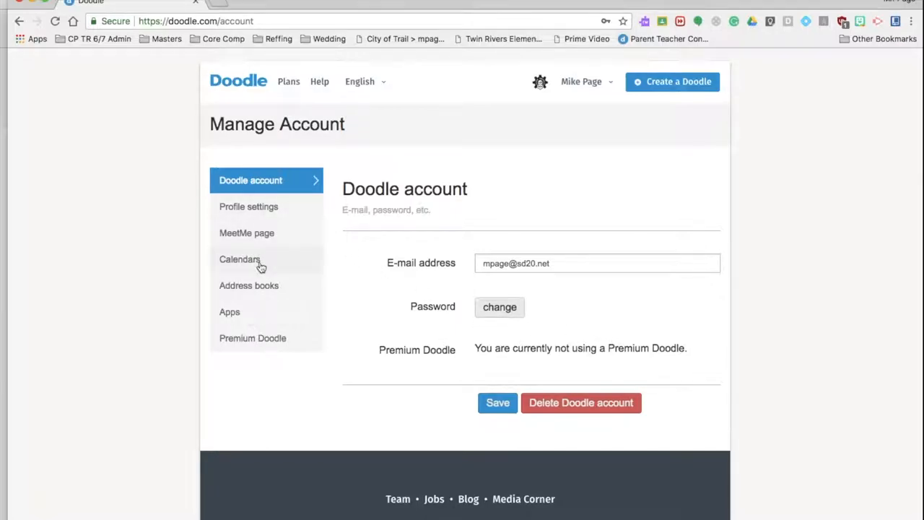
Step: Link the school Google account's calendars to Doodle and dismiss the confirmation
{"action": "left_click", "coordinate": [240, 259]}
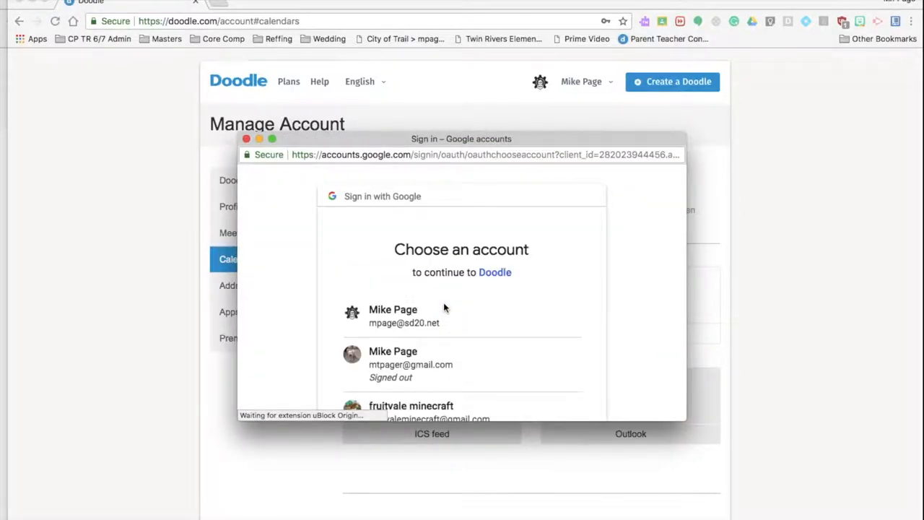
{"action": "left_click", "coordinate": [393, 315]}
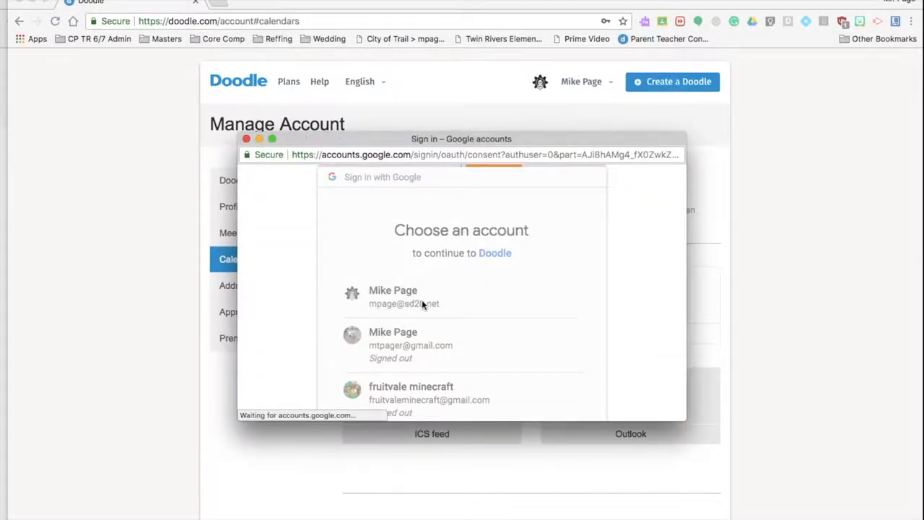
{"action": "left_click", "coordinate": [393, 296]}
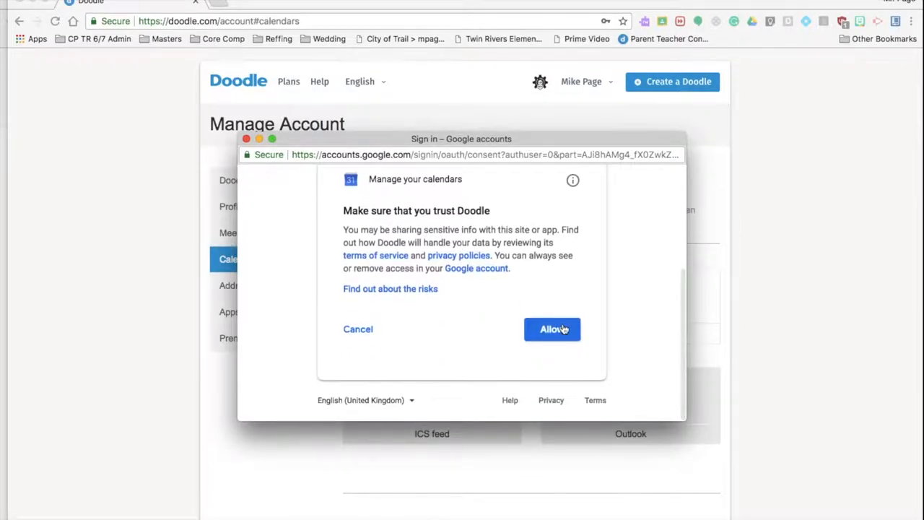
{"action": "left_click", "coordinate": [552, 329]}
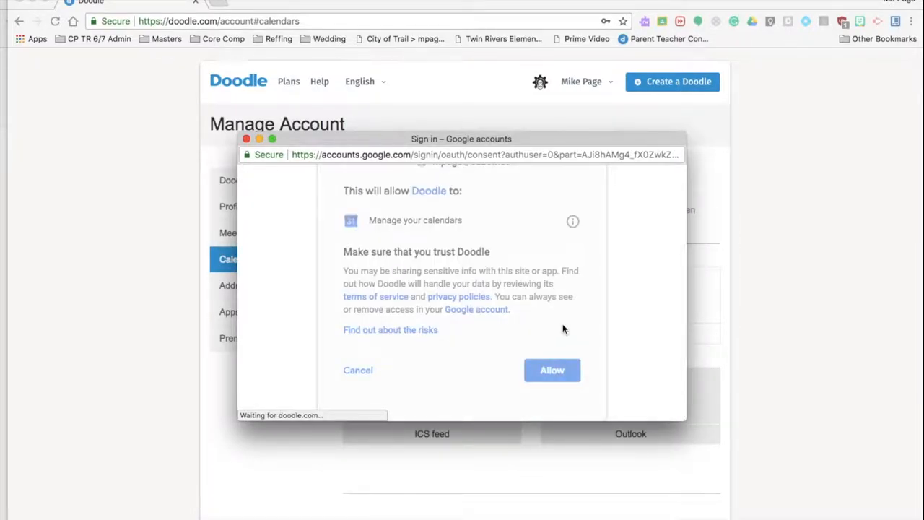
{"action": "left_click", "coordinate": [552, 370]}
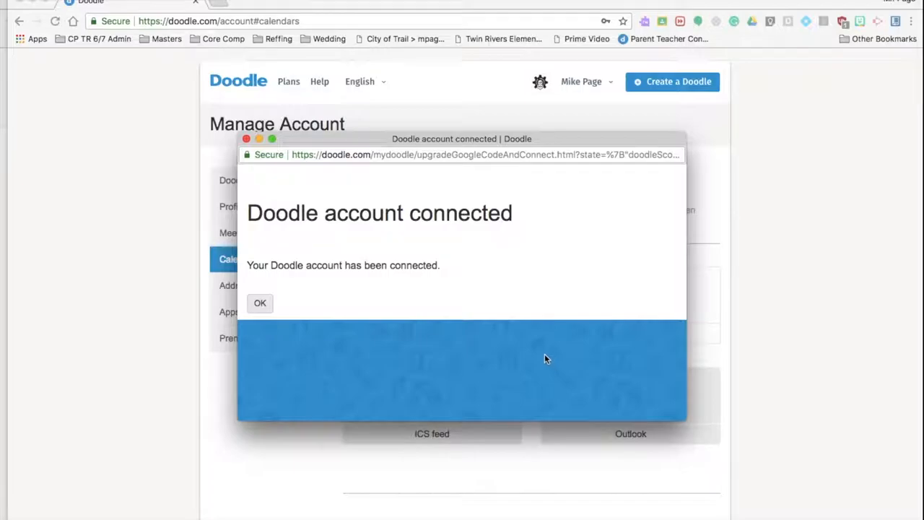
{"action": "mouse_move", "coordinate": [294, 304]}
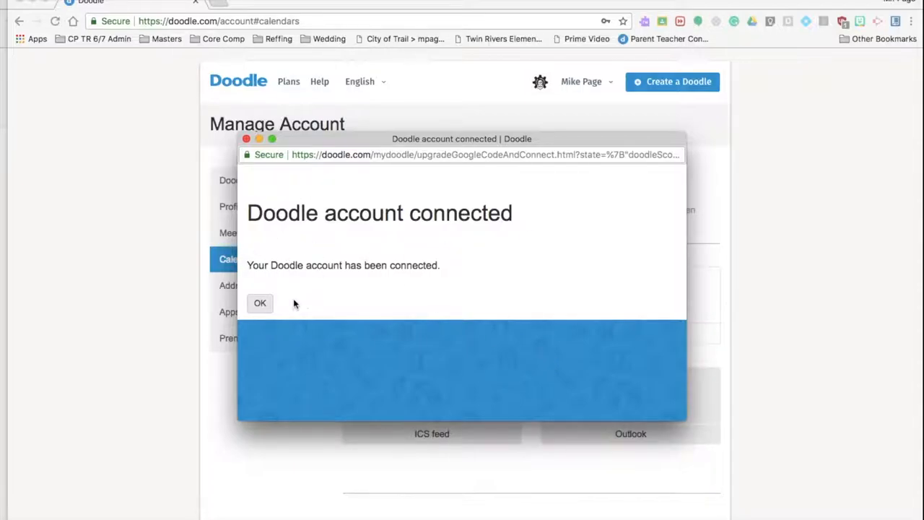
{"action": "left_click", "coordinate": [260, 302]}
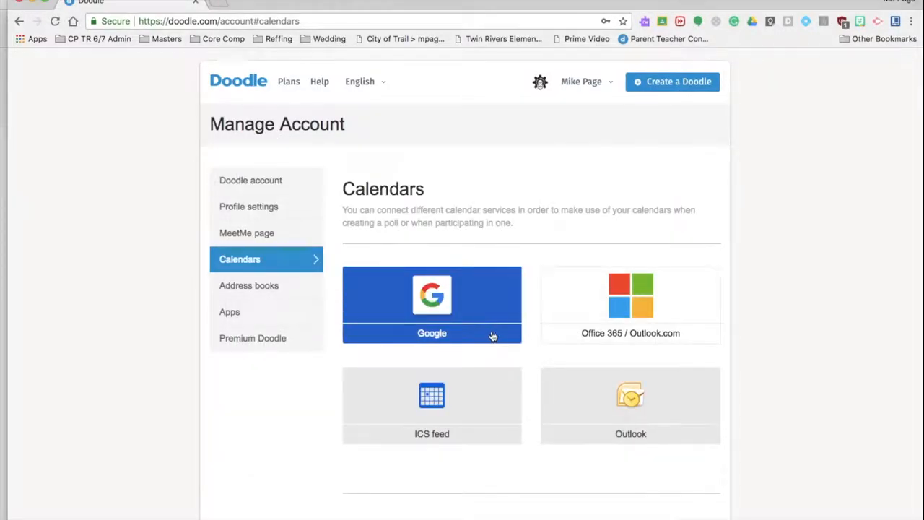
{"action": "mouse_move", "coordinate": [630, 379]}
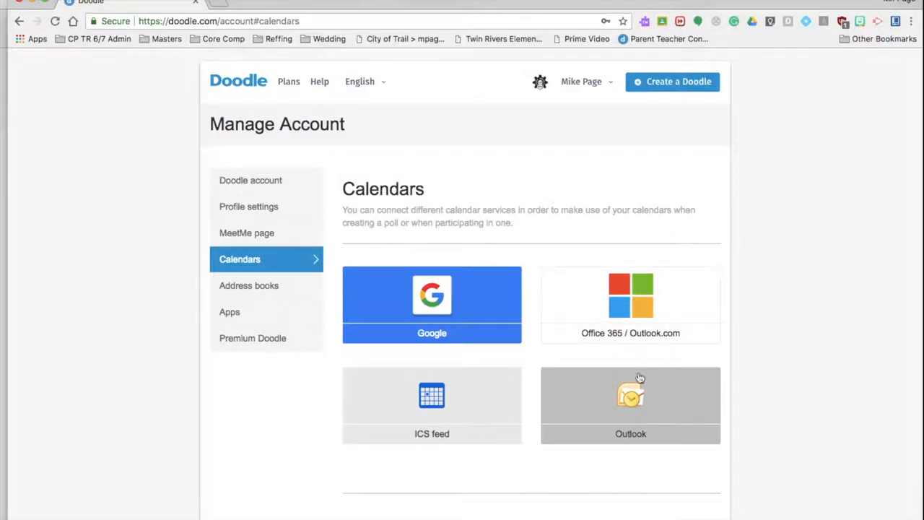
{"action": "mouse_move", "coordinate": [240, 305]}
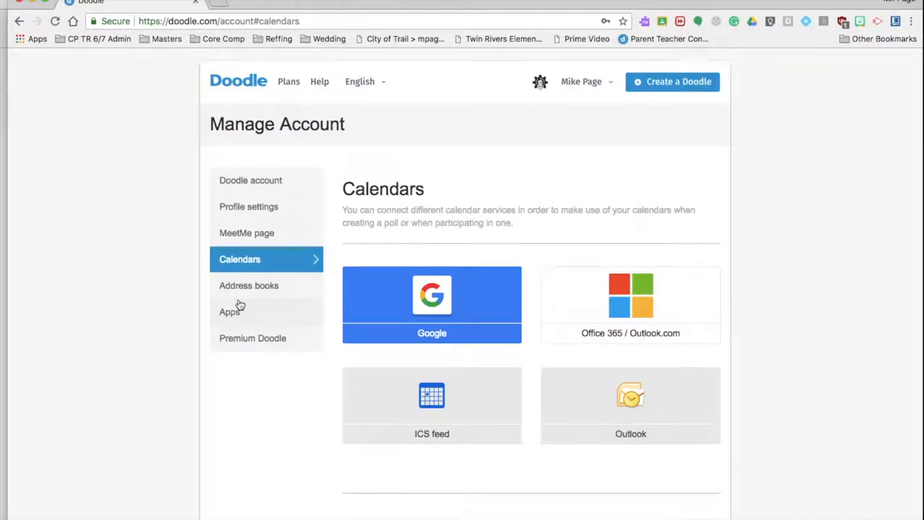
Step: Review profile settings (Canada Pacific time zone, English), then begin a new Doodle poll
{"action": "left_click", "coordinate": [248, 206]}
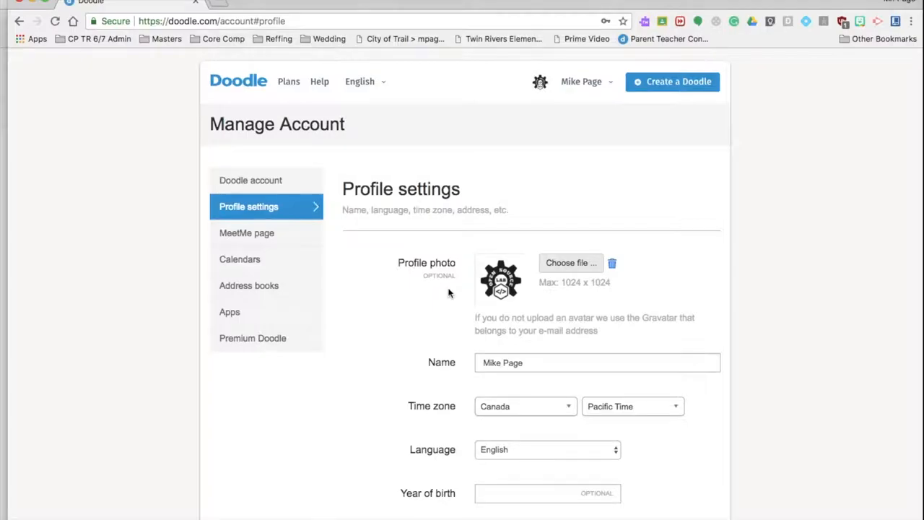
{"action": "scroll", "scroll_direction": "down", "scroll_amount": 3}
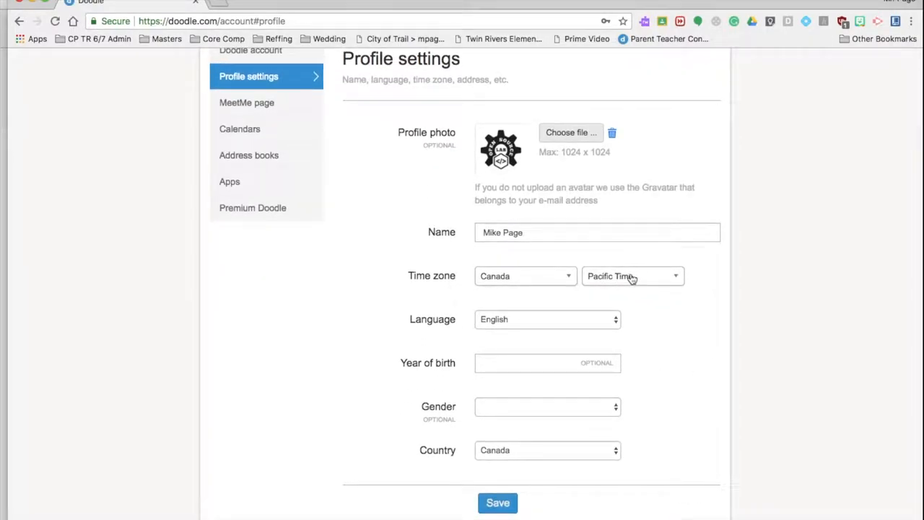
{"action": "mouse_move", "coordinate": [451, 242]}
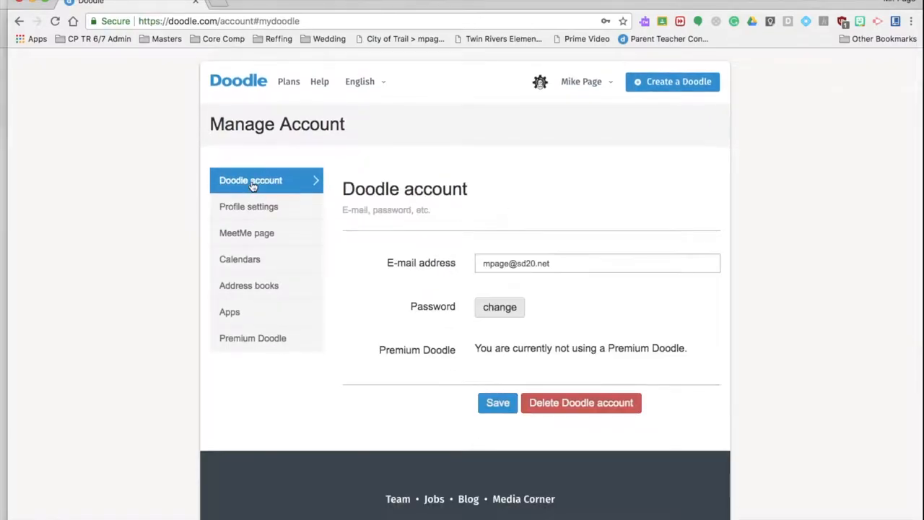
{"action": "mouse_move", "coordinate": [404, 360]}
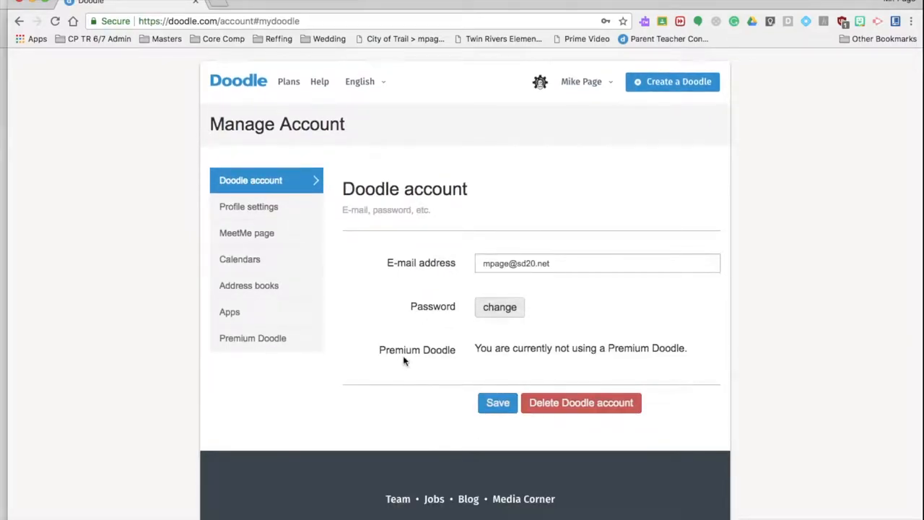
{"action": "left_click", "coordinate": [671, 81]}
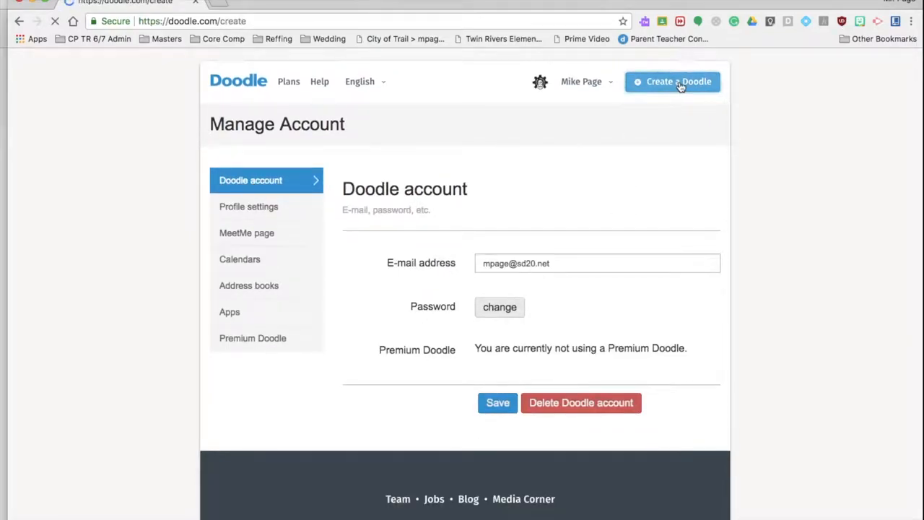
Step: Title the poll 'Parent Teacher Interviews' with location 'Mr. Page's classroom' and continue
{"action": "left_click", "coordinate": [672, 80]}
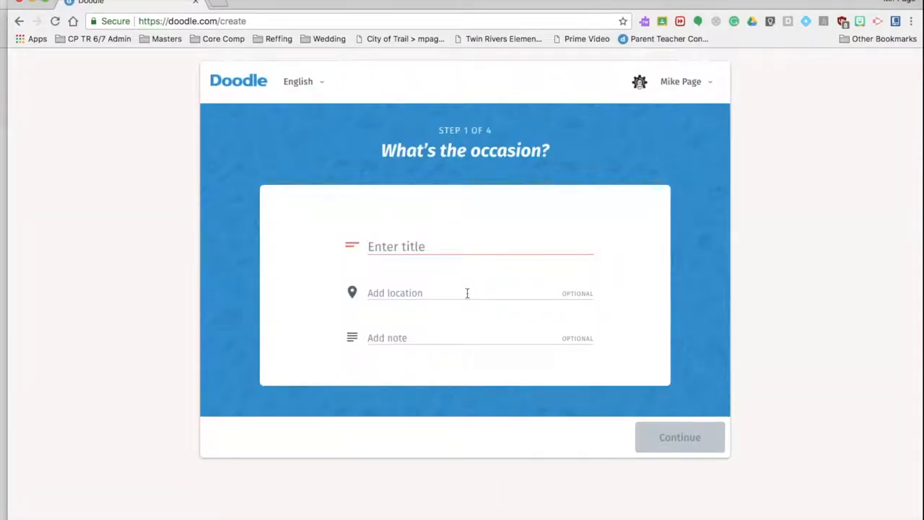
{"action": "type", "text": "Pare"}
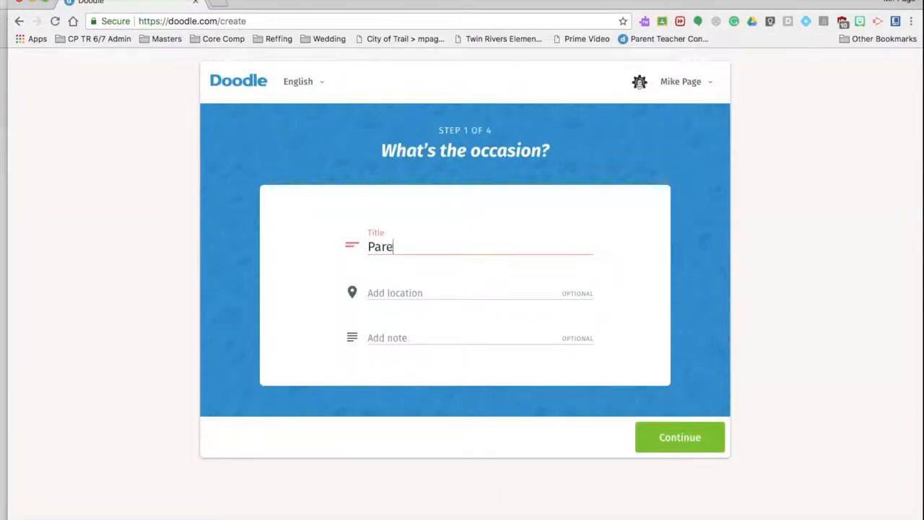
{"action": "type", "text": "nt Teacher Interviews"}
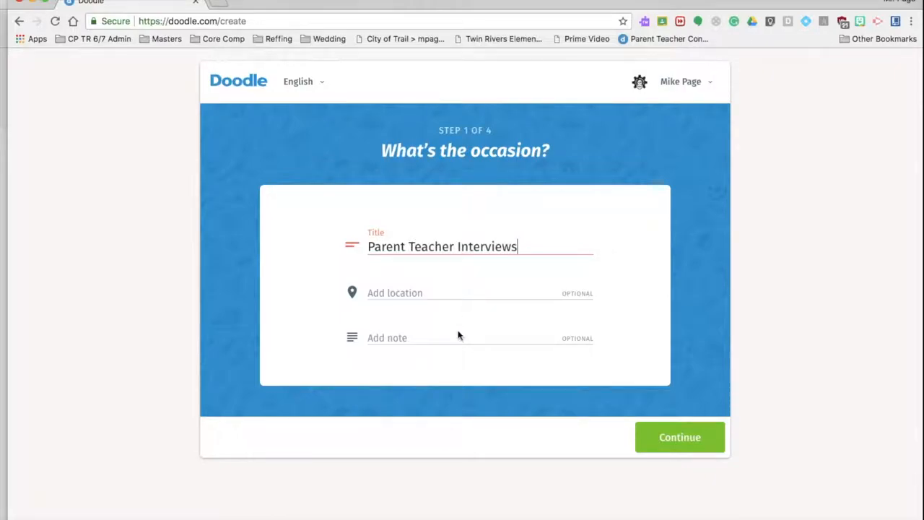
{"action": "left_click", "coordinate": [433, 292]}
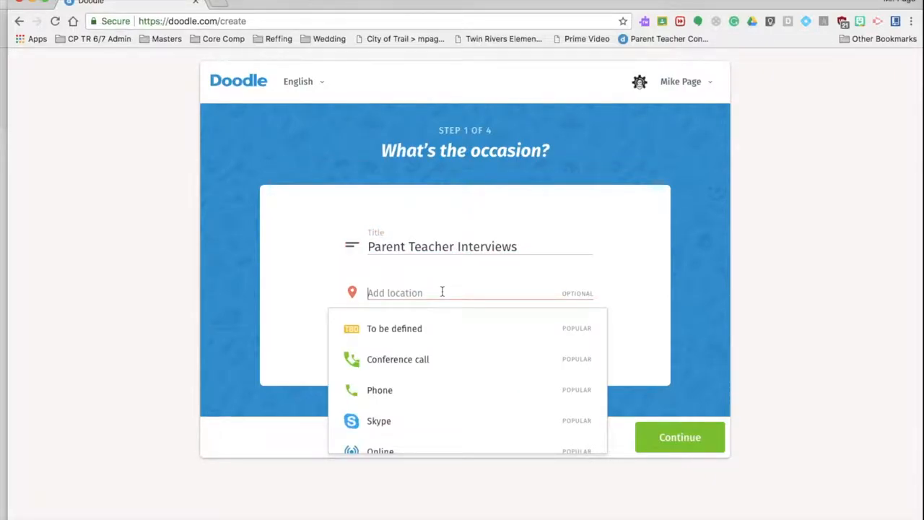
{"action": "type", "text": "Mr. Page's"}
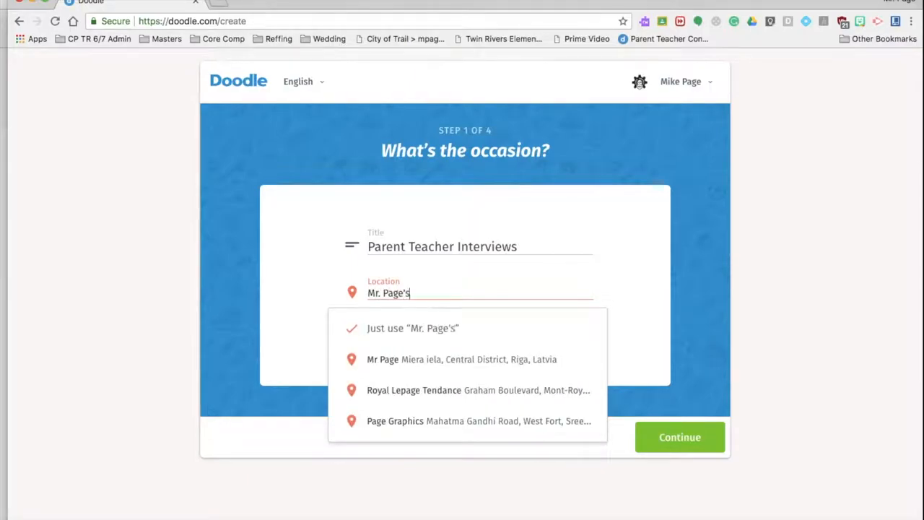
{"action": "type", "text": "classroom"}
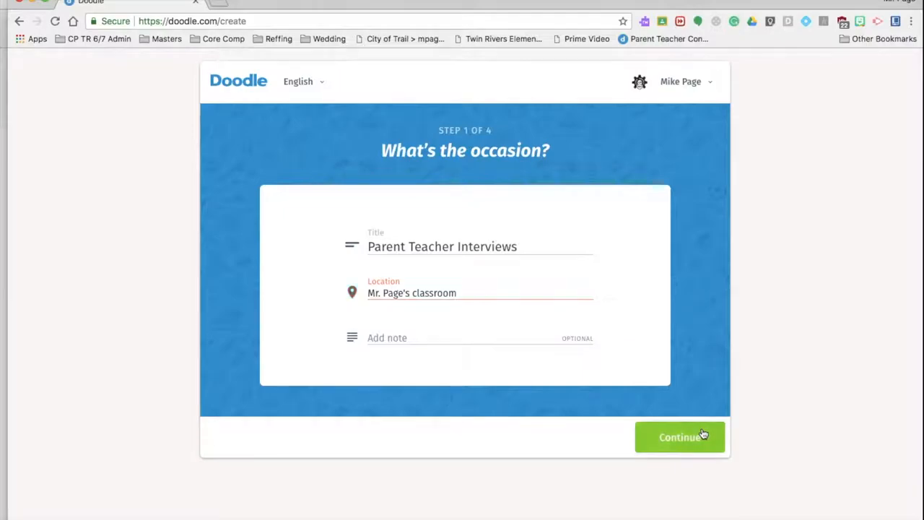
{"action": "left_click", "coordinate": [679, 436]}
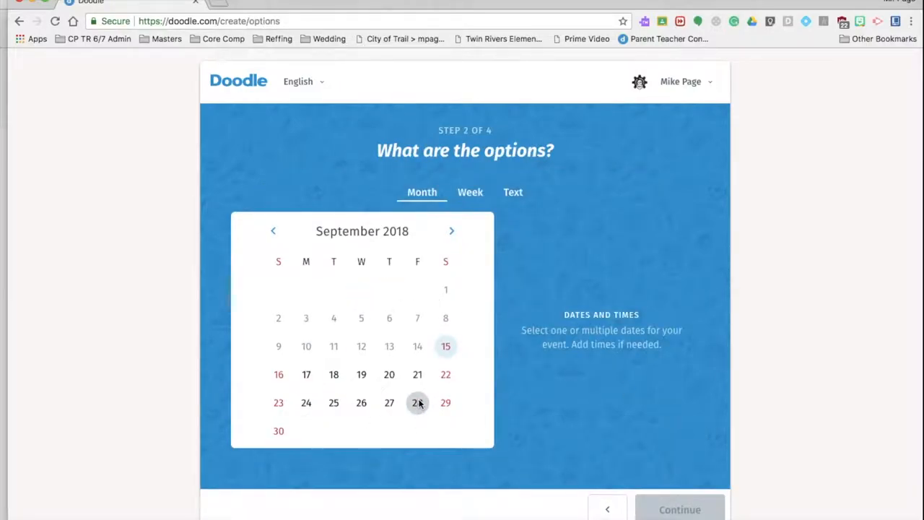
Step: Pick September 28 and add the first half-hour slot, 8:30–9:00 AM
{"action": "left_click", "coordinate": [417, 402]}
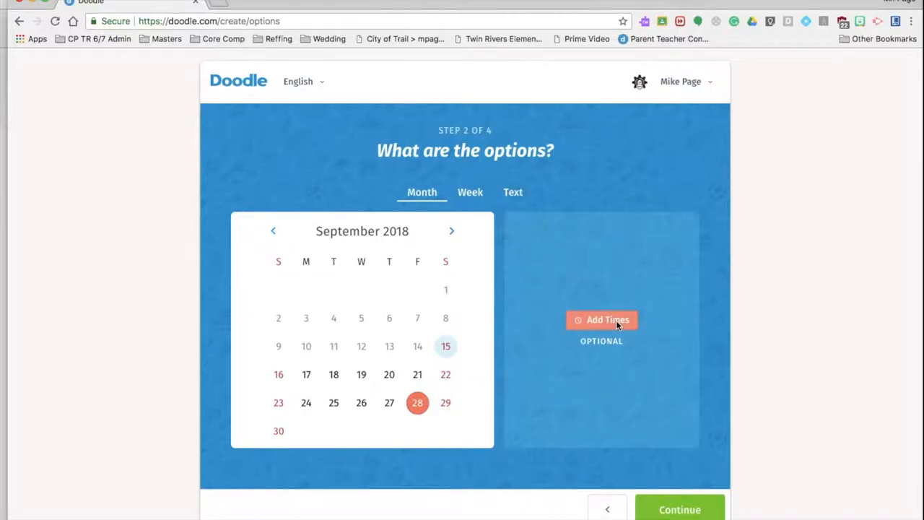
{"action": "left_click", "coordinate": [602, 320]}
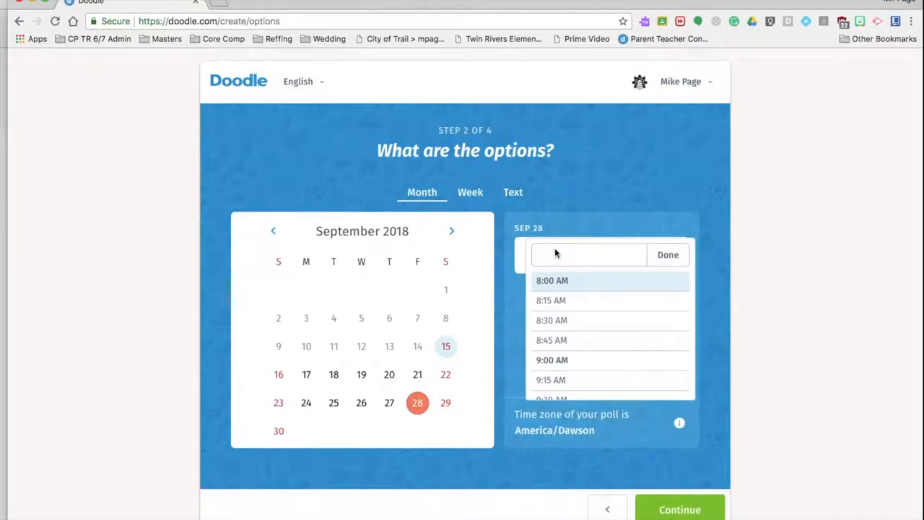
{"action": "type", "text": "8:30 AM"}
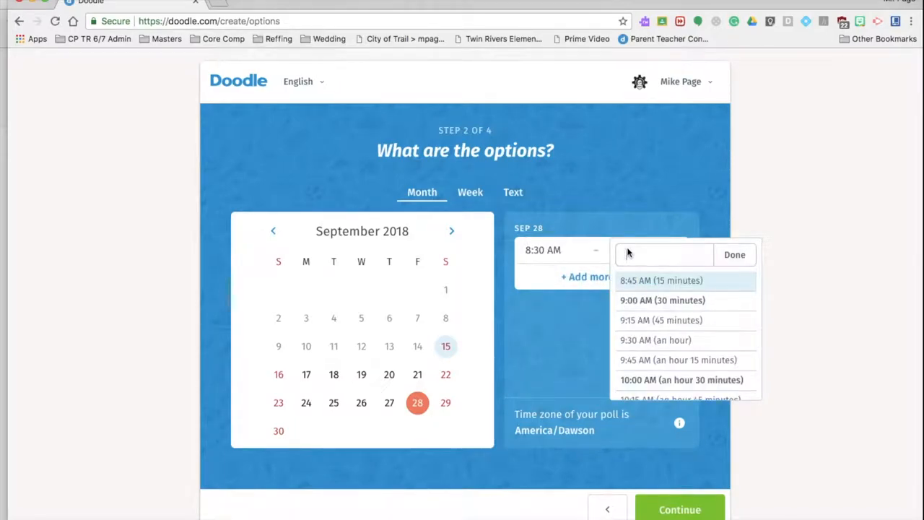
{"action": "left_click", "coordinate": [662, 299]}
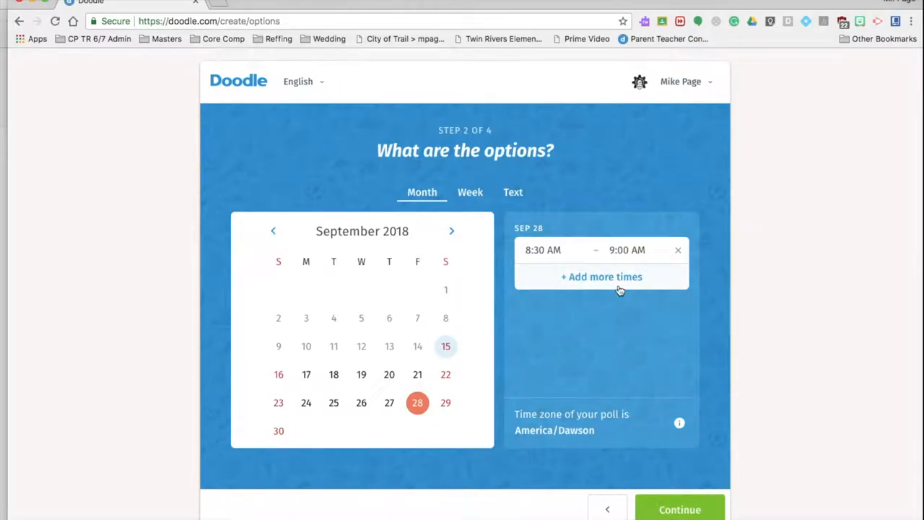
{"action": "left_click", "coordinate": [601, 276]}
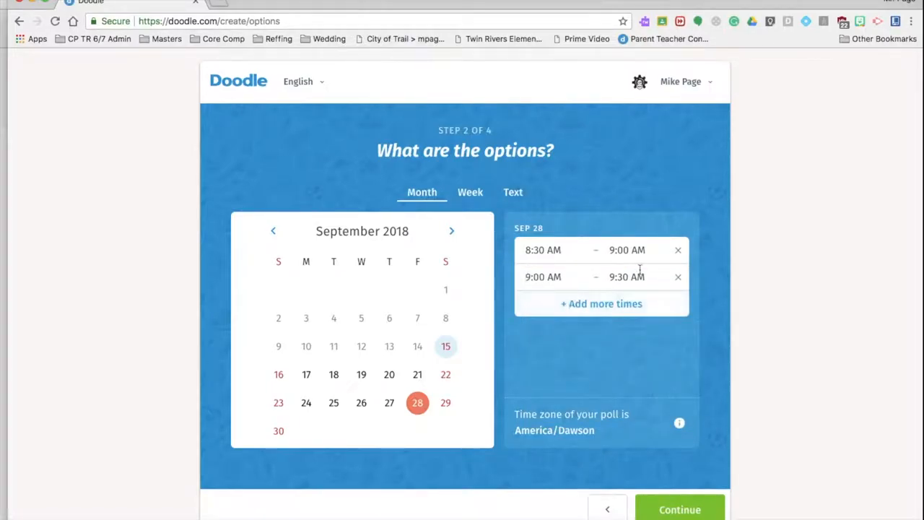
Step: Add the remaining half-hour slots through 10:30–11:00 AM and continue to settings
{"action": "left_click", "coordinate": [600, 303]}
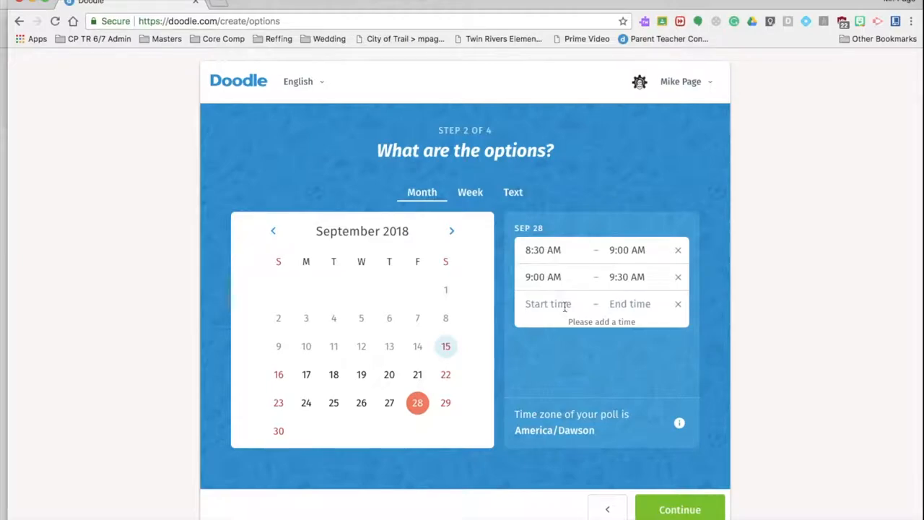
{"action": "left_click", "coordinate": [548, 303]}
{"action": "type", "text": "10:"}
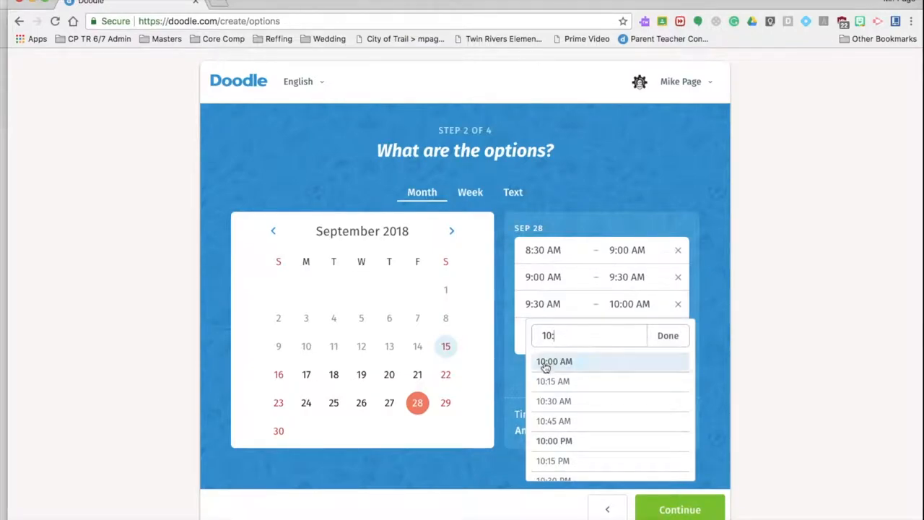
{"action": "left_click", "coordinate": [554, 361]}
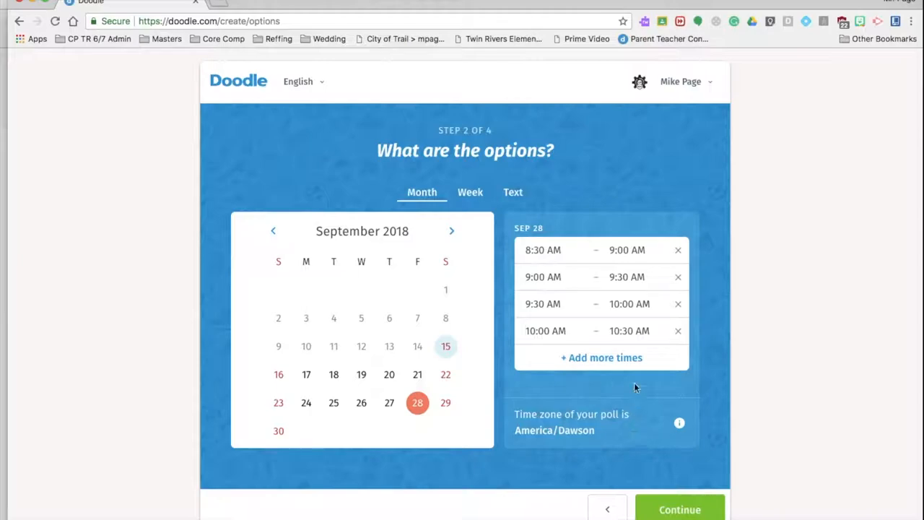
{"action": "left_click", "coordinate": [602, 357]}
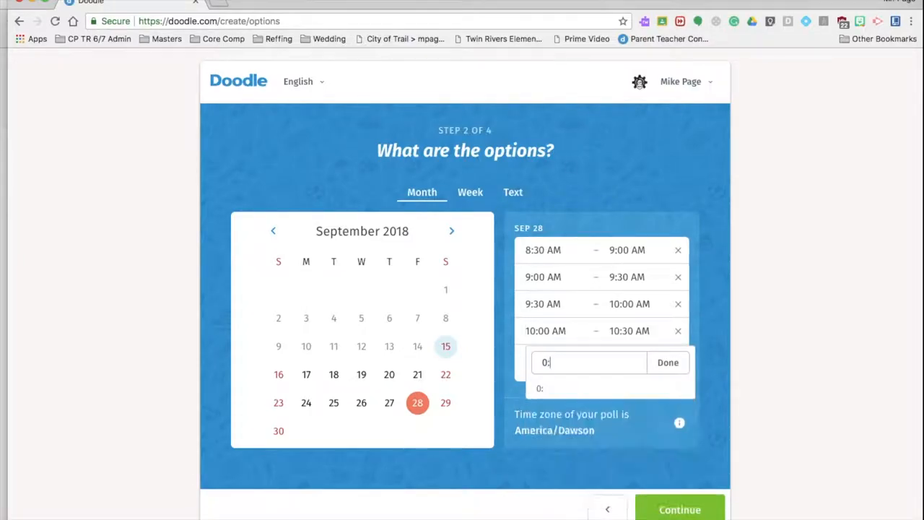
{"action": "type", "text": "10:3"}
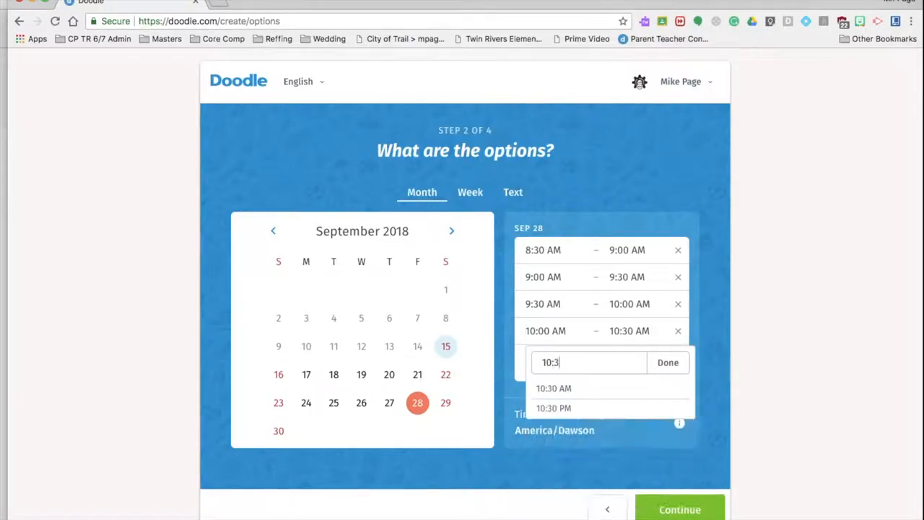
{"action": "left_click", "coordinate": [553, 387]}
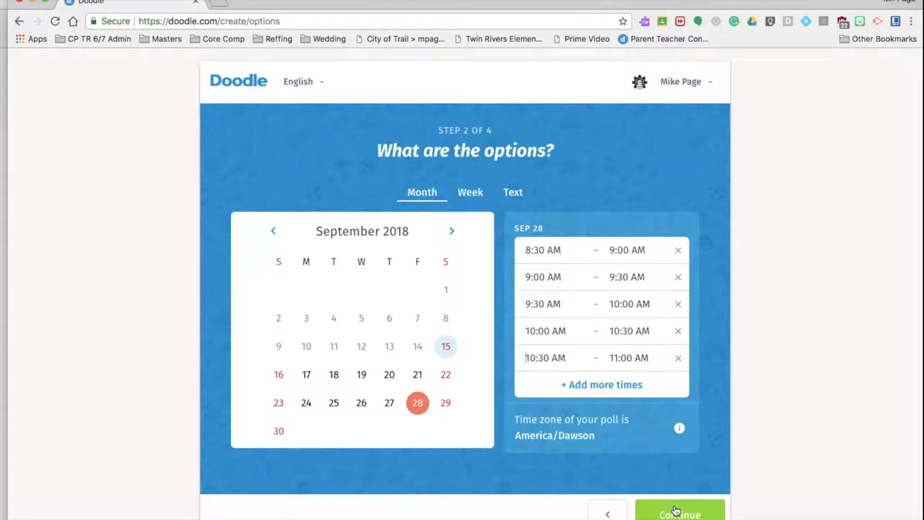
{"action": "left_click", "coordinate": [679, 512]}
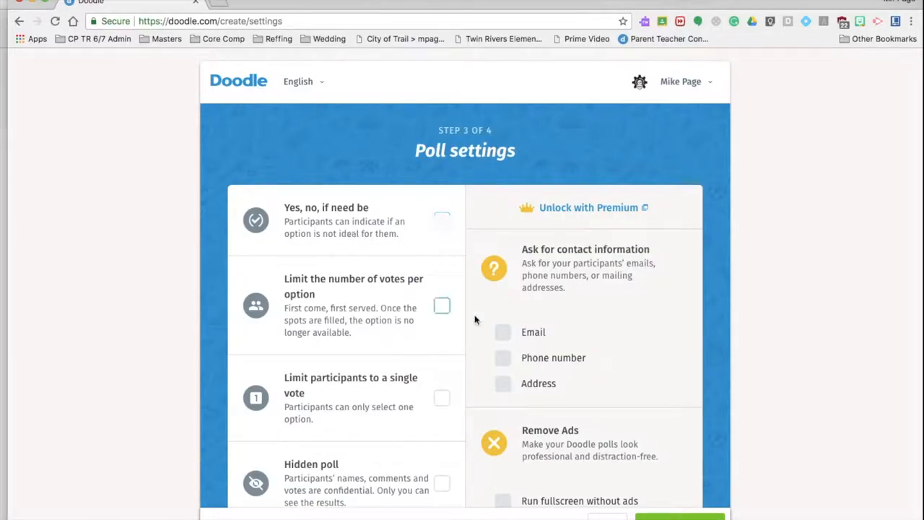
{"action": "mouse_move", "coordinate": [559, 265]}
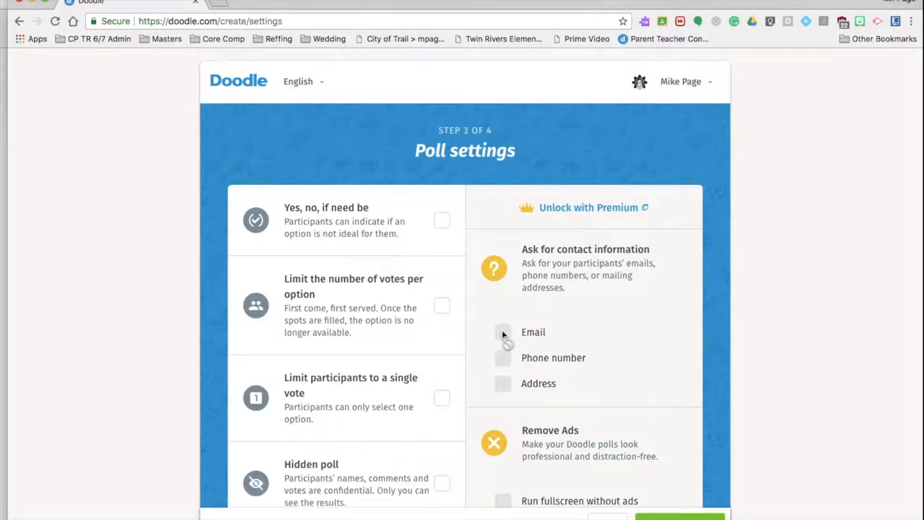
{"action": "mouse_move", "coordinate": [543, 226]}
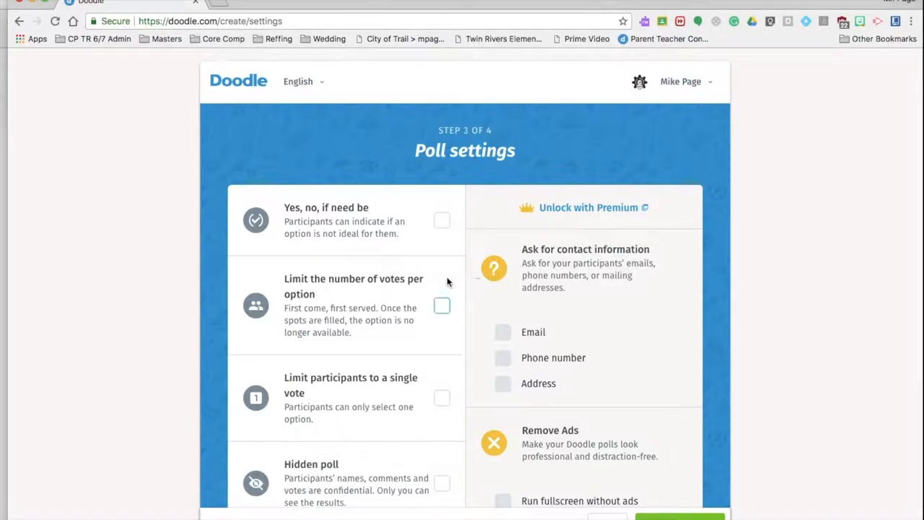
Step: Enable Hidden poll, a single vote per participant, and one vote per option
{"action": "scroll", "scroll_direction": "down", "scroll_amount": 3}
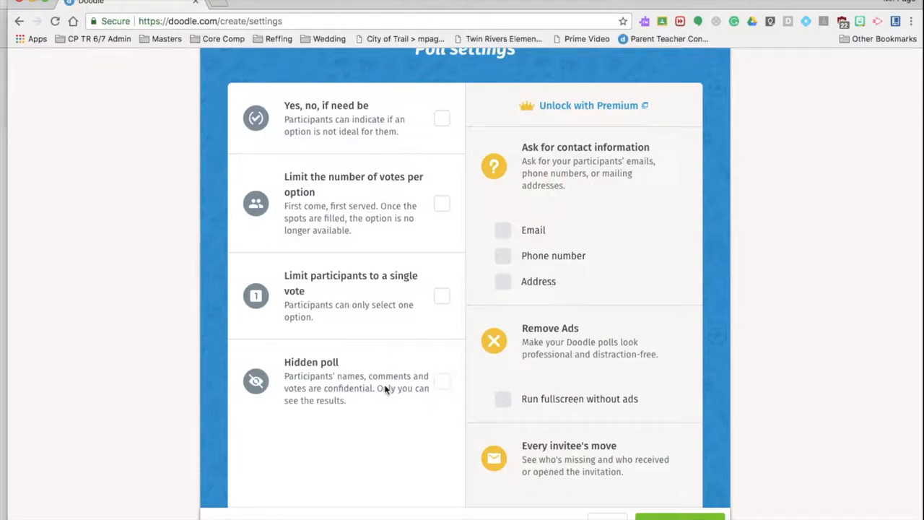
{"action": "mouse_move", "coordinate": [351, 383]}
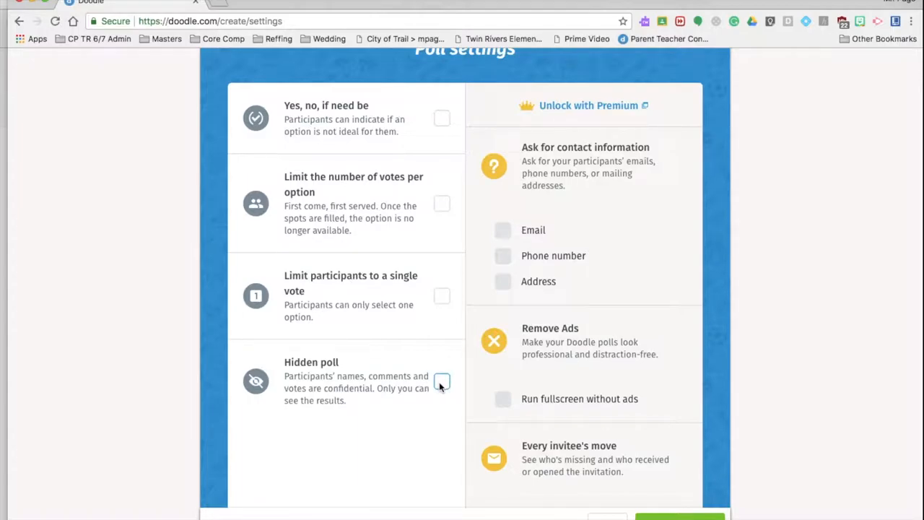
{"action": "left_click", "coordinate": [441, 381]}
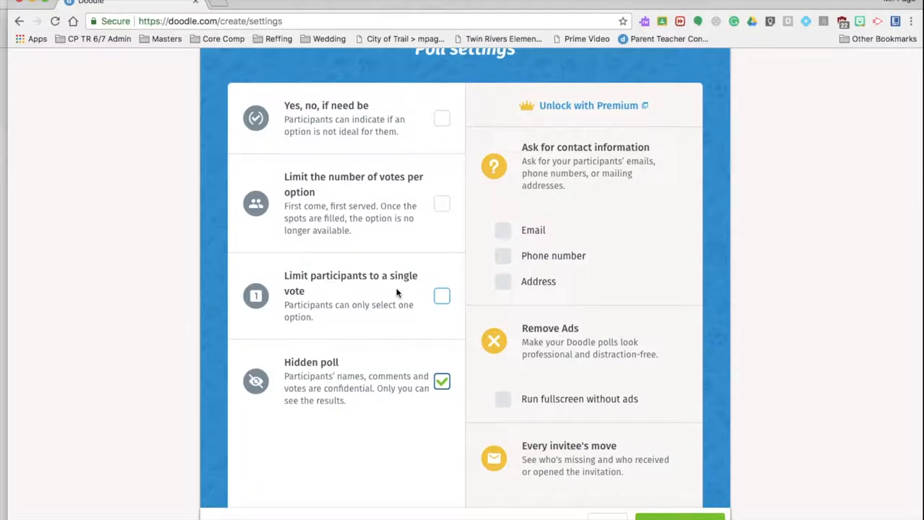
{"action": "mouse_move", "coordinate": [429, 303]}
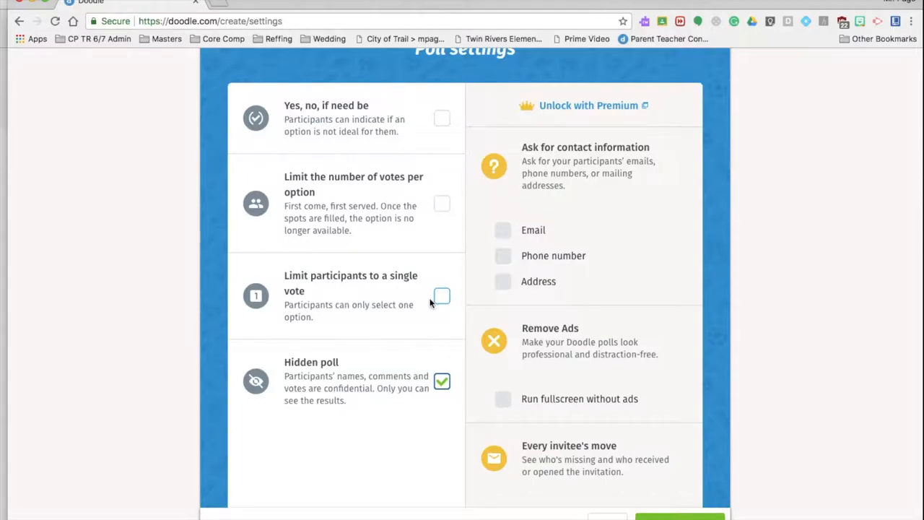
{"action": "left_click", "coordinate": [441, 296]}
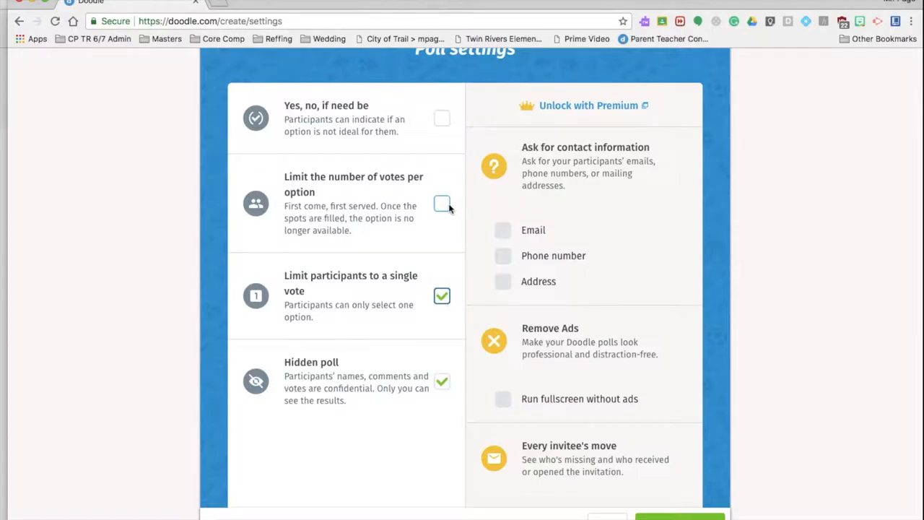
{"action": "left_click", "coordinate": [441, 204]}
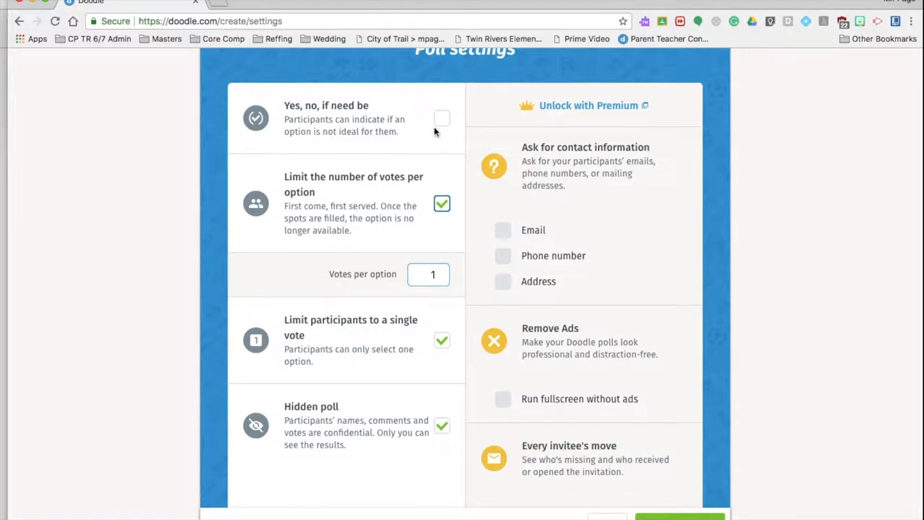
{"action": "scroll", "scroll_direction": "down", "scroll_amount": 3}
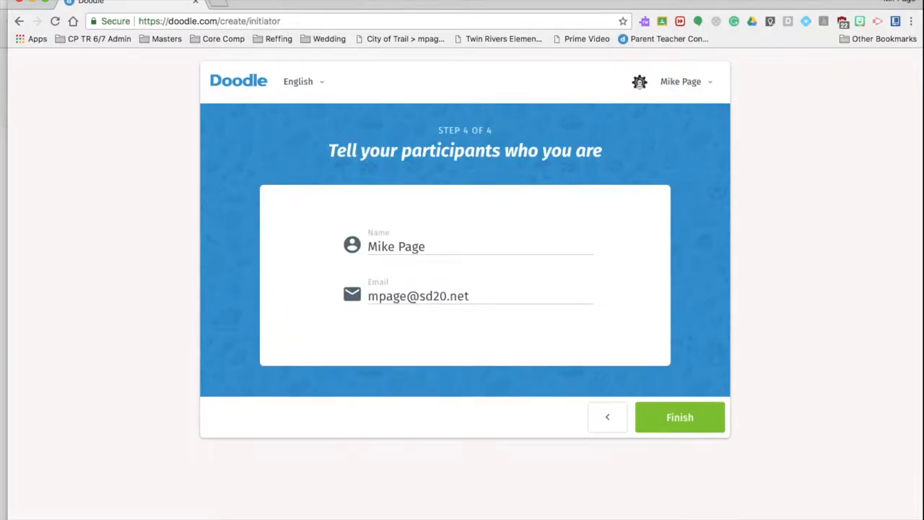
{"action": "mouse_move", "coordinate": [478, 302]}
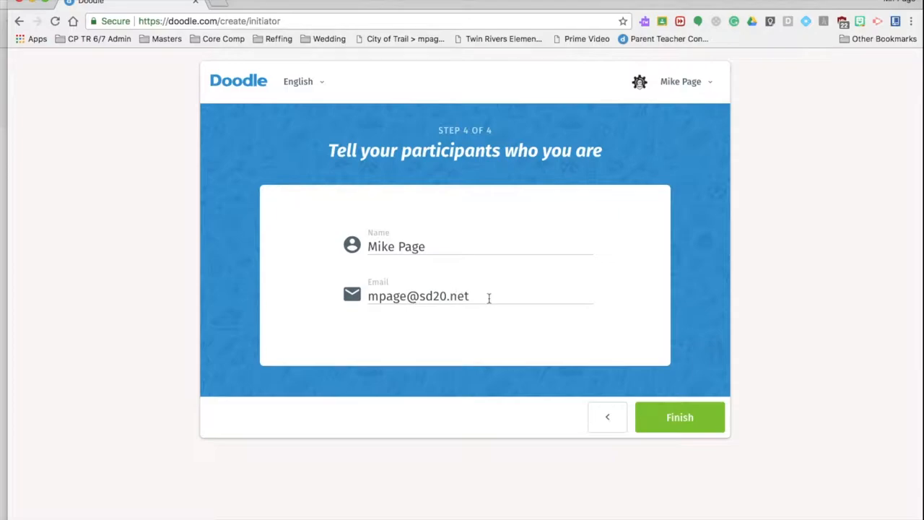
Step: Fix the organiser email's domain ending to 'bc.ca' and finish the poll
{"action": "key", "text": "Backspace"}
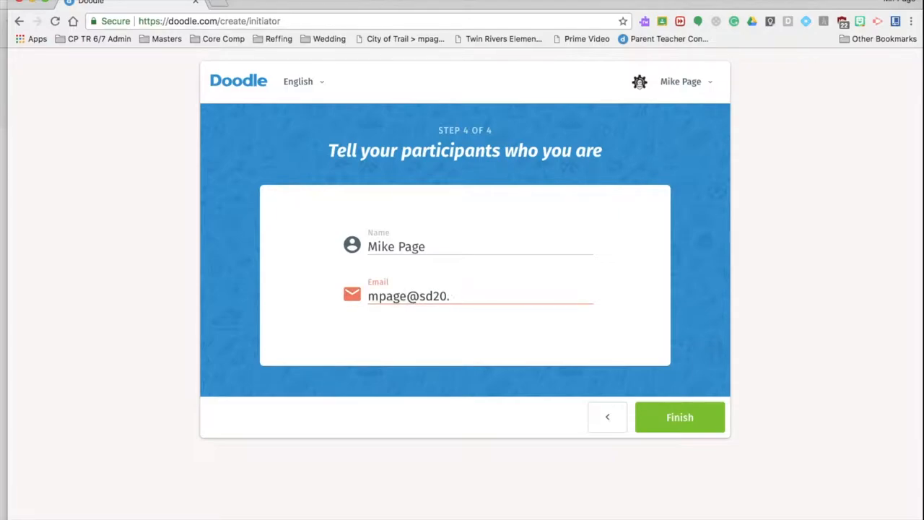
{"action": "type", "text": "bc.ca"}
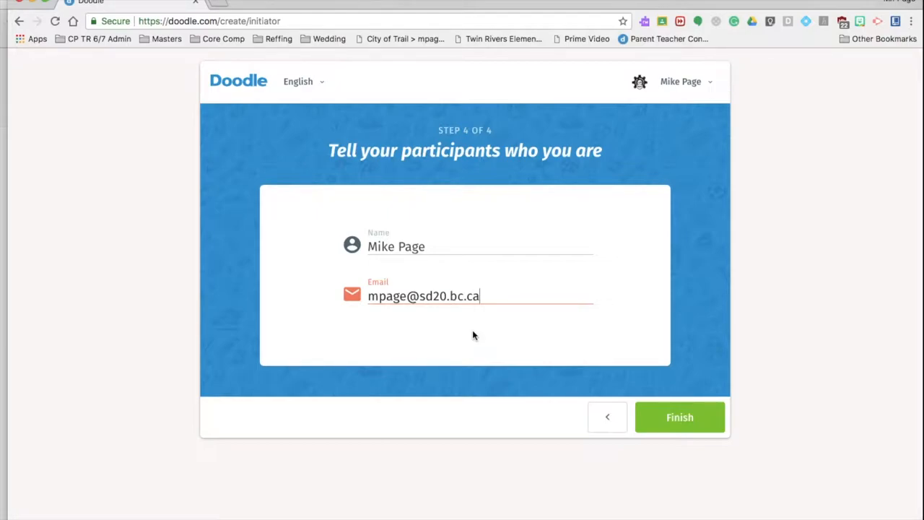
{"action": "mouse_move", "coordinate": [679, 416]}
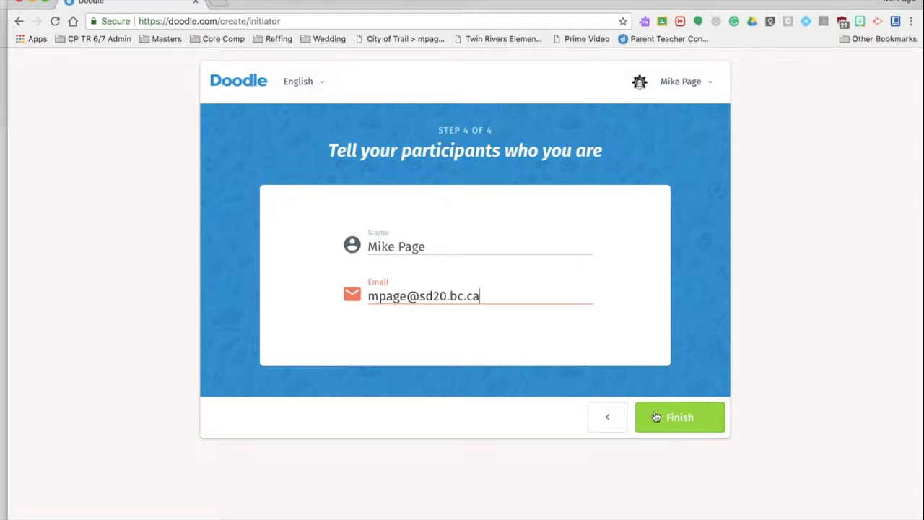
{"action": "left_click", "coordinate": [678, 416]}
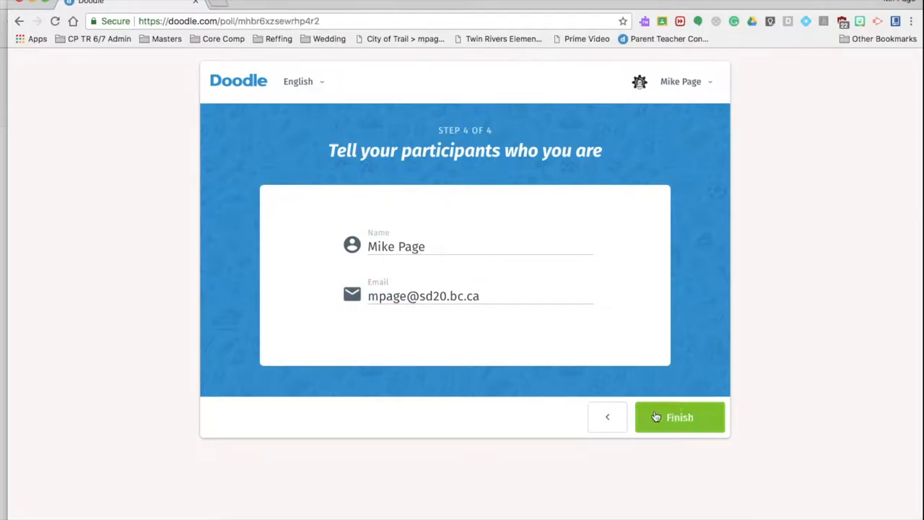
Step: Select the new poll's invitation link and scroll down the poll page
{"action": "left_click", "coordinate": [679, 417]}
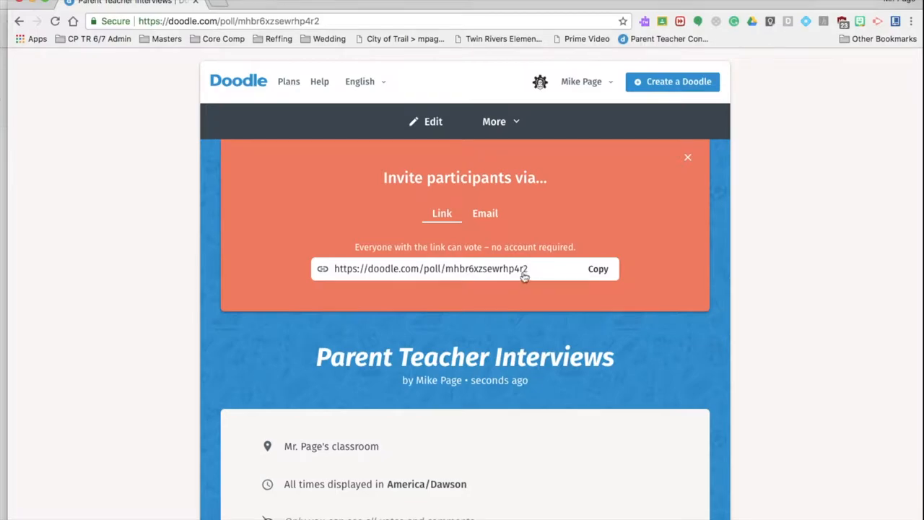
{"action": "left_click", "coordinate": [598, 269]}
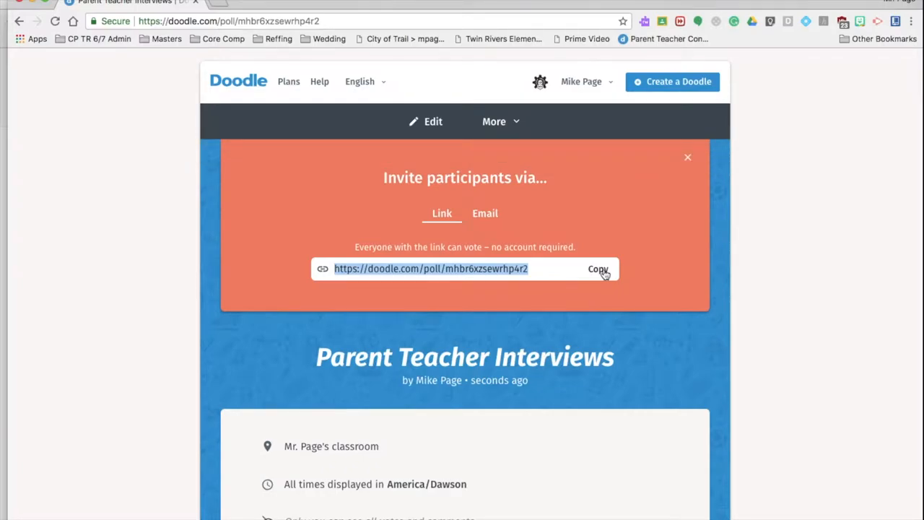
{"action": "scroll", "scroll_direction": "down", "scroll_amount": 3}
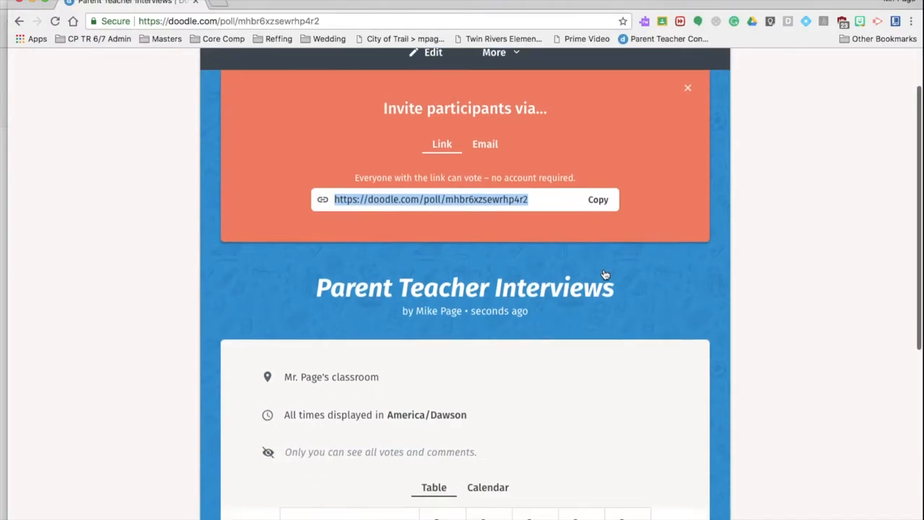
{"action": "scroll", "scroll_direction": "down", "scroll_amount": 3}
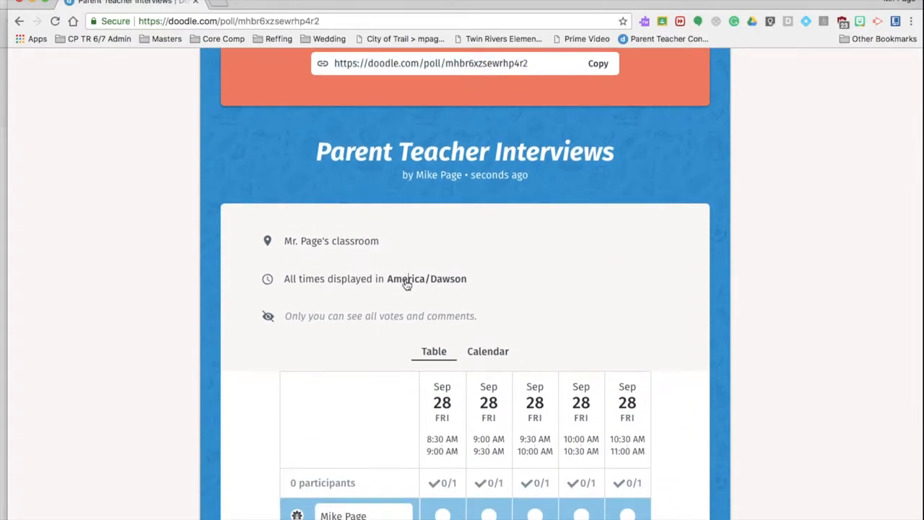
Step: Show poll times in Canada/Pacific, copy the invite link, and open a new tab
{"action": "left_click", "coordinate": [427, 278]}
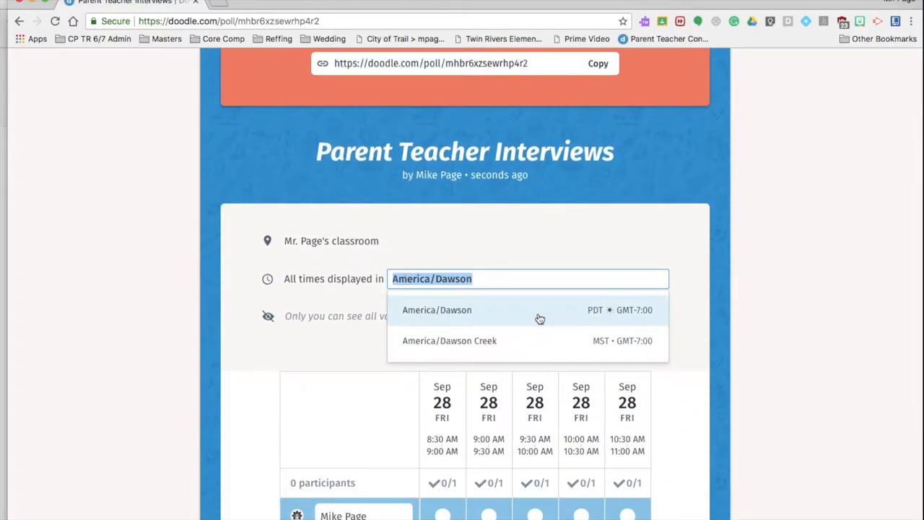
{"action": "type", "text": "Pa"}
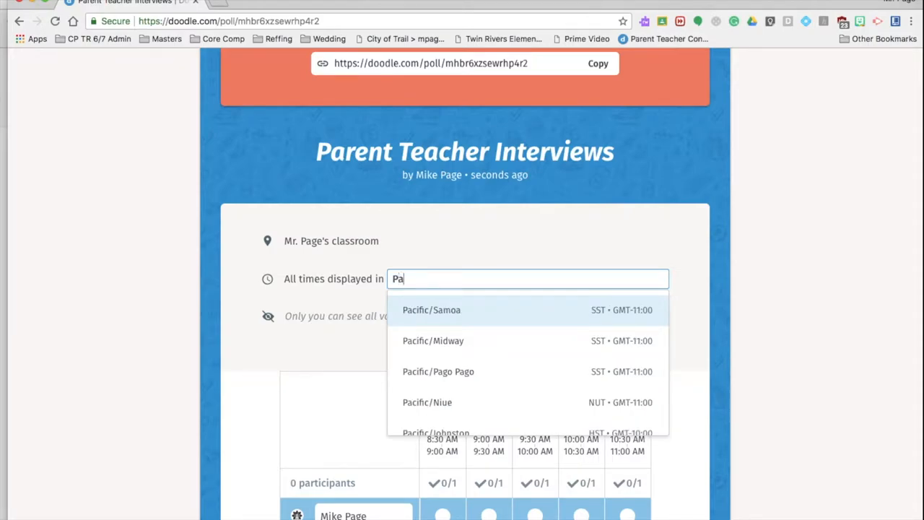
{"action": "type", "text": "cid"}
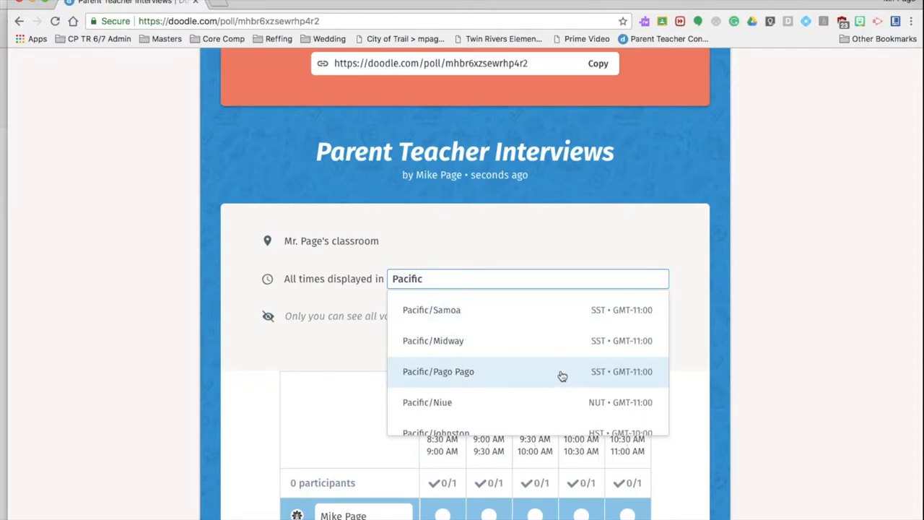
{"action": "scroll", "scroll_direction": "down", "scroll_amount": 3}
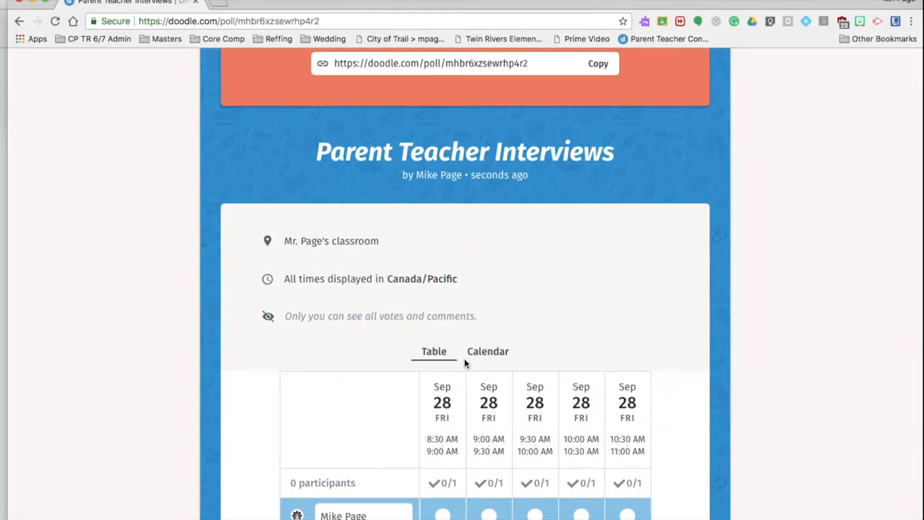
{"action": "scroll", "scroll_direction": "down", "scroll_amount": 3}
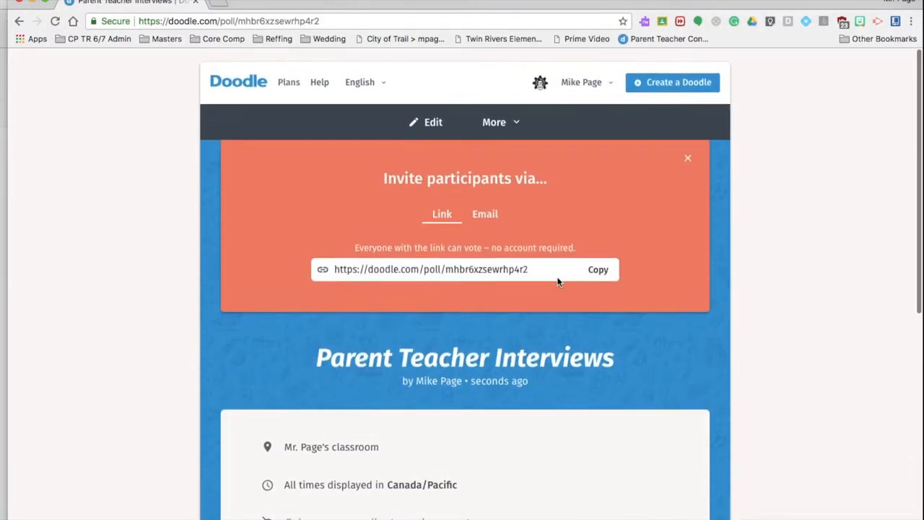
{"action": "left_click", "coordinate": [597, 268]}
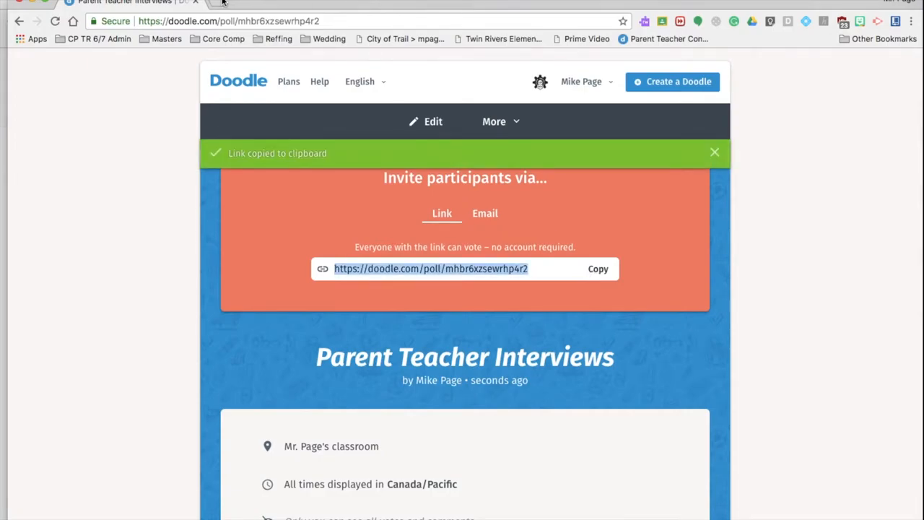
{"action": "left_click", "coordinate": [228, 3]}
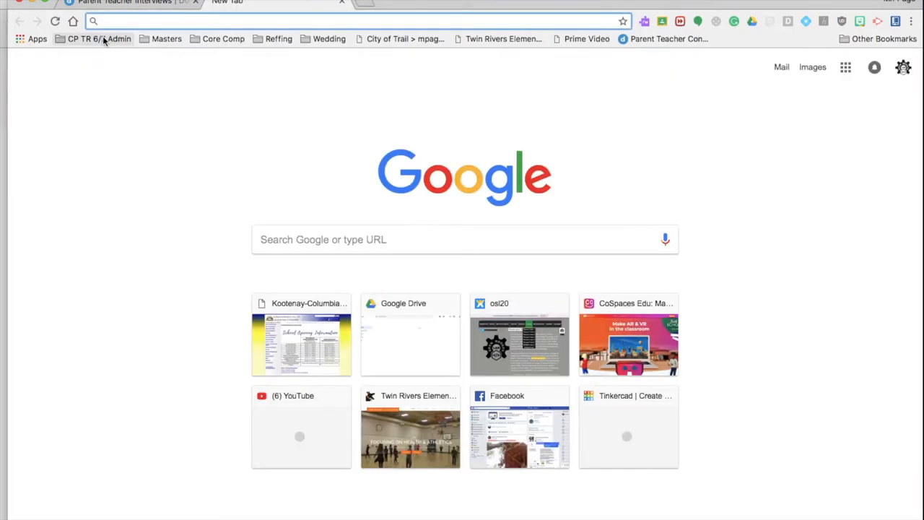
Step: Log on to MyEducation BC and view the Student tab's 23-student list
{"action": "left_click", "coordinate": [98, 39]}
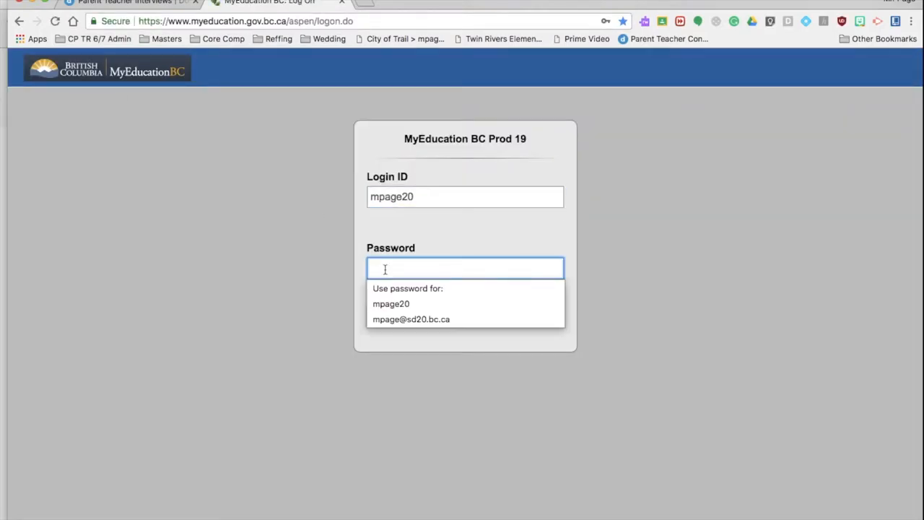
{"action": "type", "text": "•"}
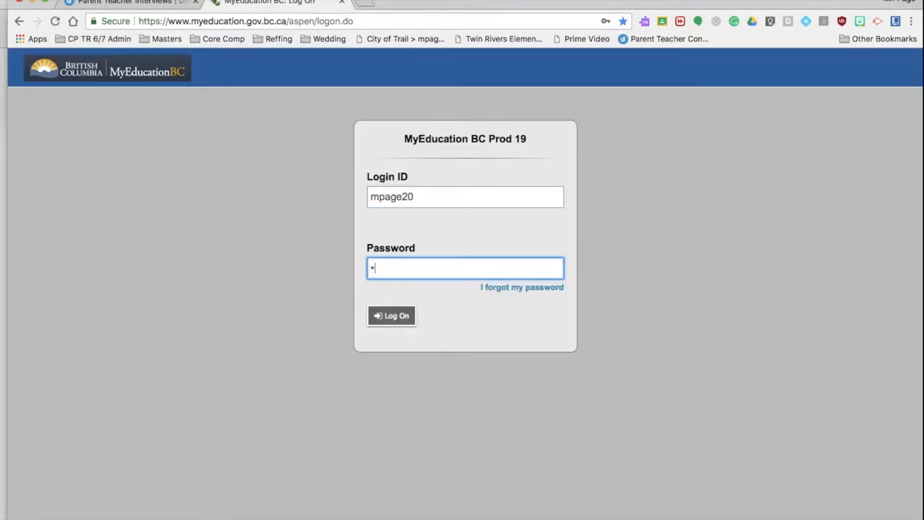
{"action": "type", "text": "•••••"}
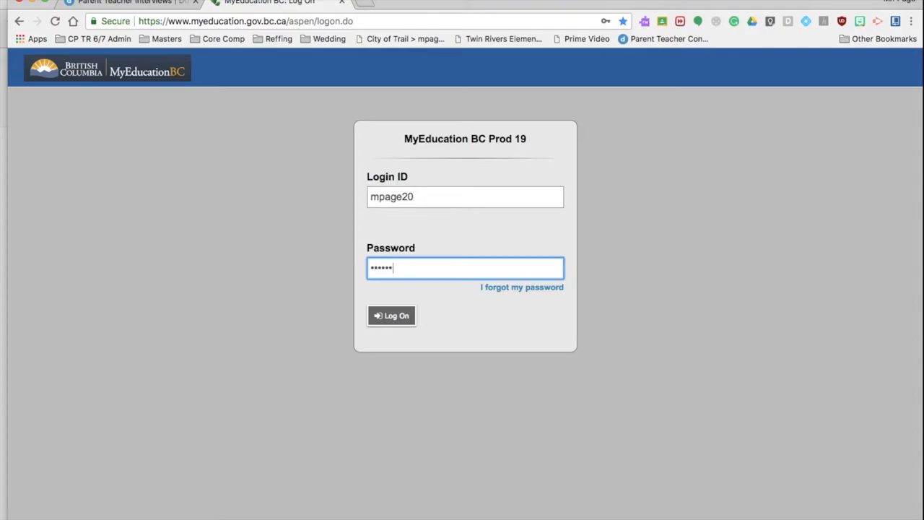
{"action": "left_click", "coordinate": [391, 315]}
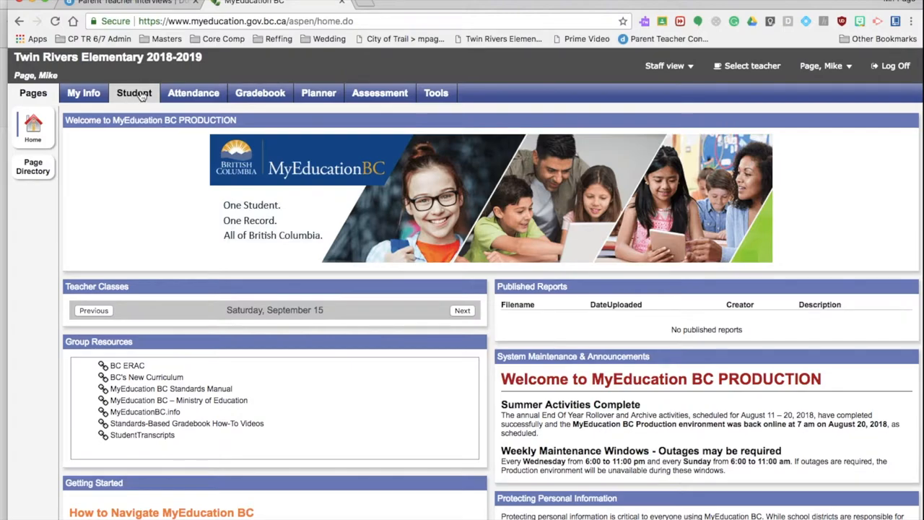
{"action": "left_click", "coordinate": [134, 92]}
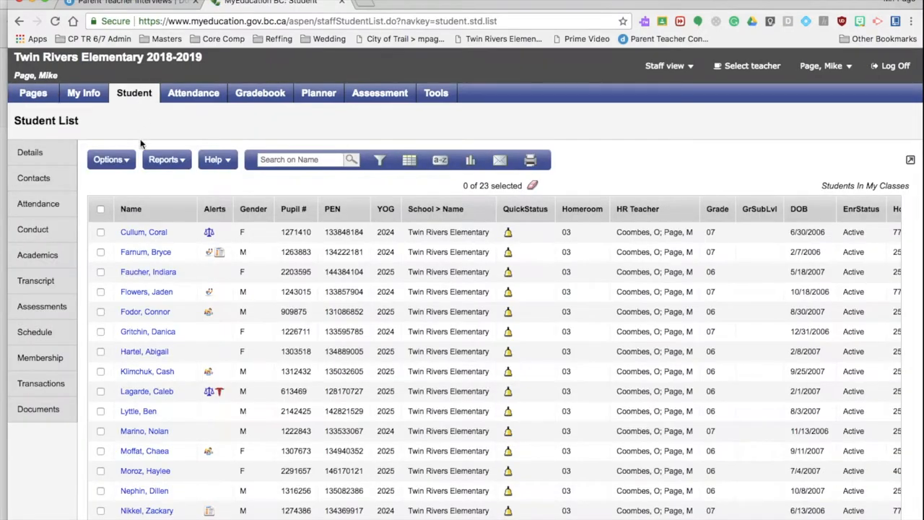
Step: Email all 35 contacts plus alternate addresses: subject 'Parent Teacher Interviews', body 'Hello, Link Here'
{"action": "left_click", "coordinate": [500, 159]}
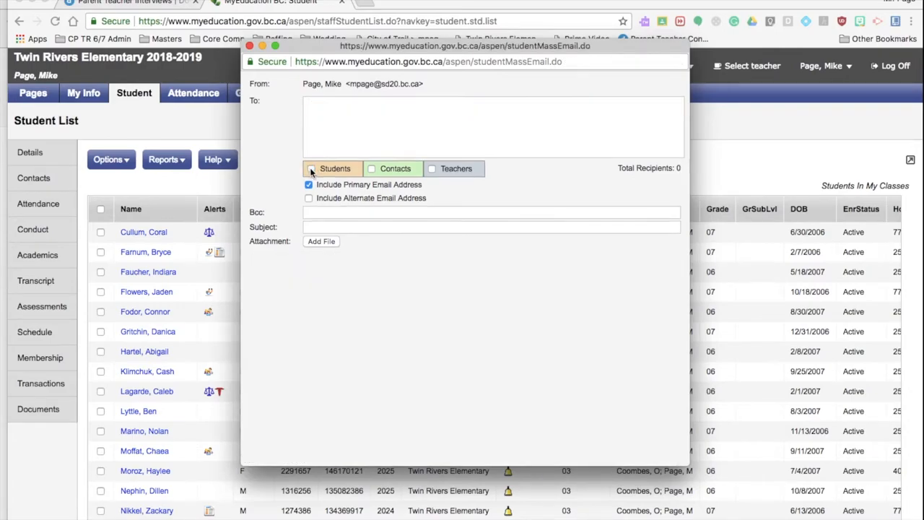
{"action": "left_click", "coordinate": [371, 168]}
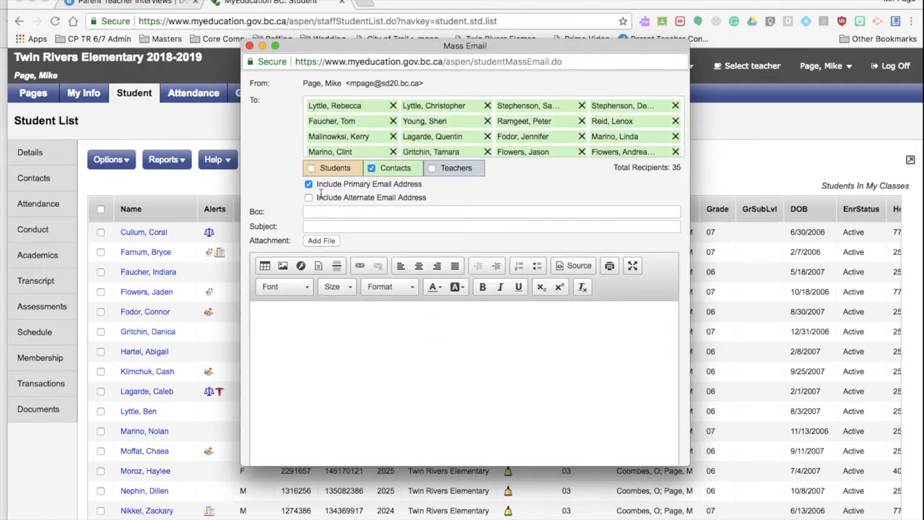
{"action": "left_click", "coordinate": [309, 197]}
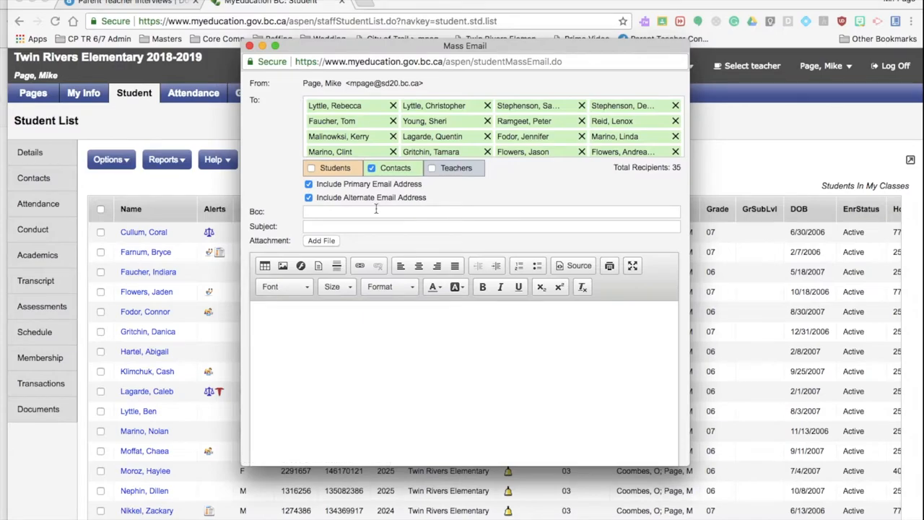
{"action": "left_click", "coordinate": [491, 226]}
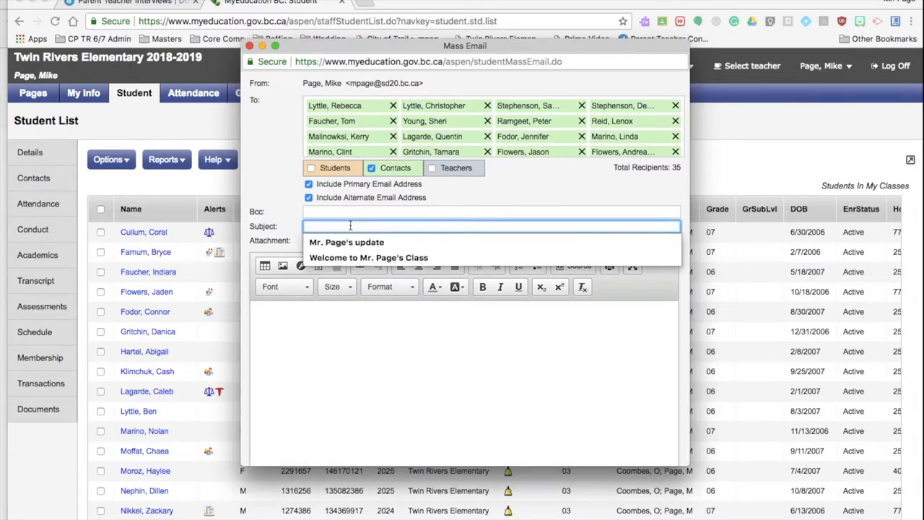
{"action": "type", "text": "Parent Teacher Interviews"}
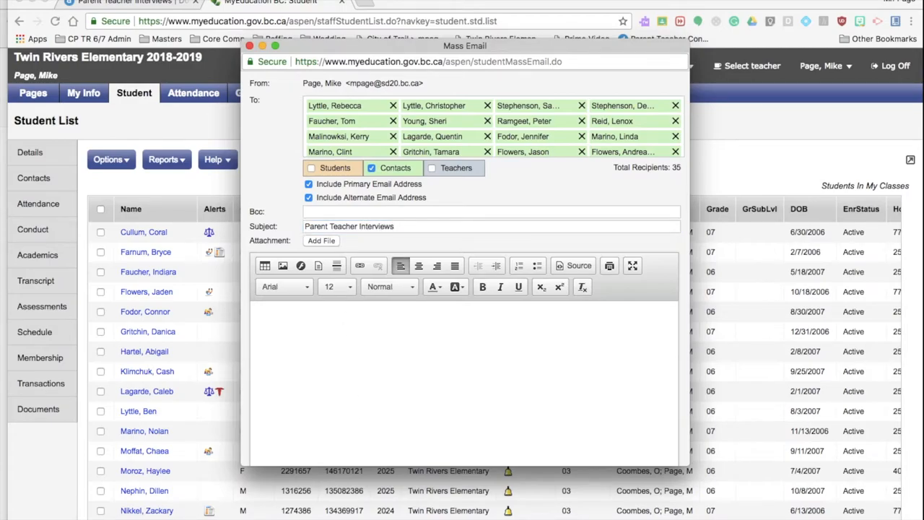
{"action": "type", "text": "Hello,"}
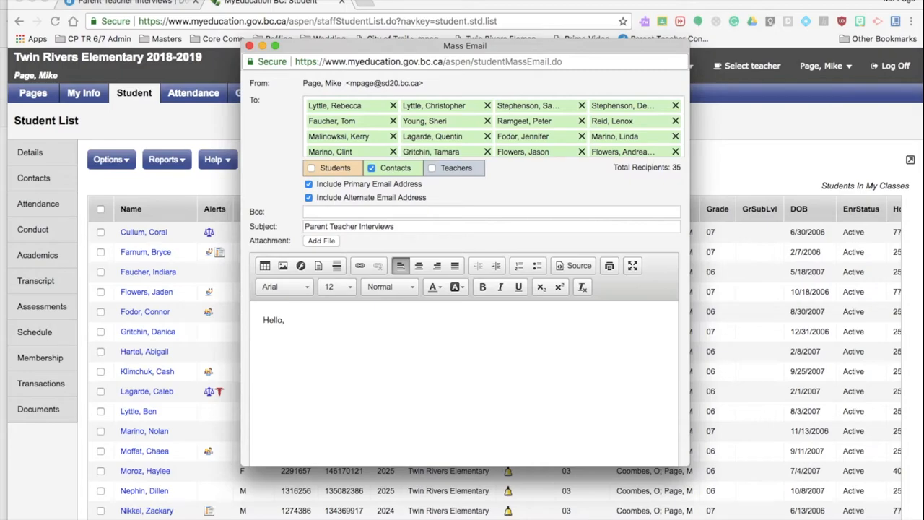
{"action": "type", "text": "Link Here."}
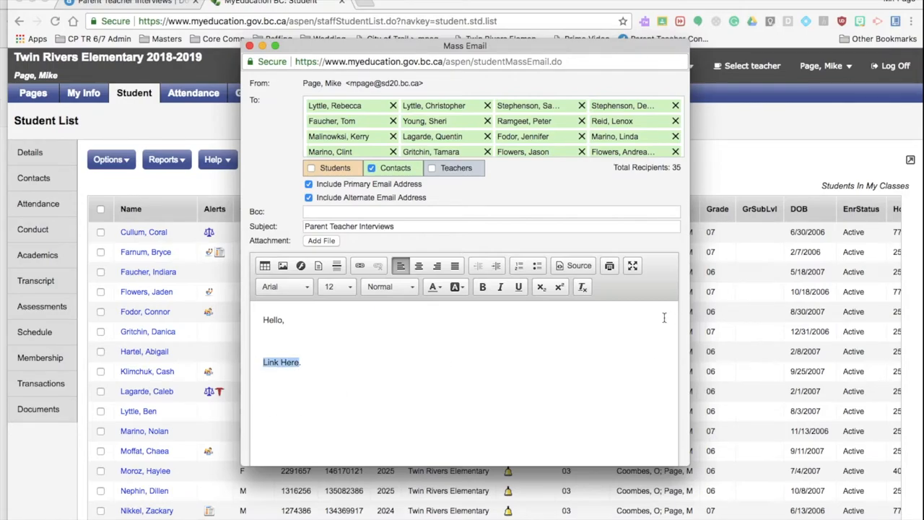
Step: Hyperlink the Link Here text to the Doodle poll doodle.com/poll/mhbr6xzsewrhp4r2
{"action": "left_click", "coordinate": [360, 266]}
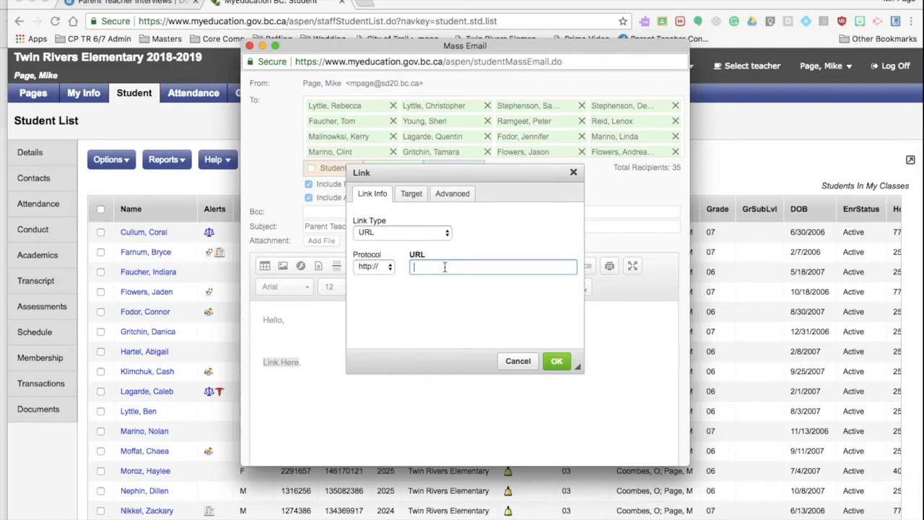
{"action": "type", "text": "doodle.com/poll/mhbr6xzsewrhp4r2"}
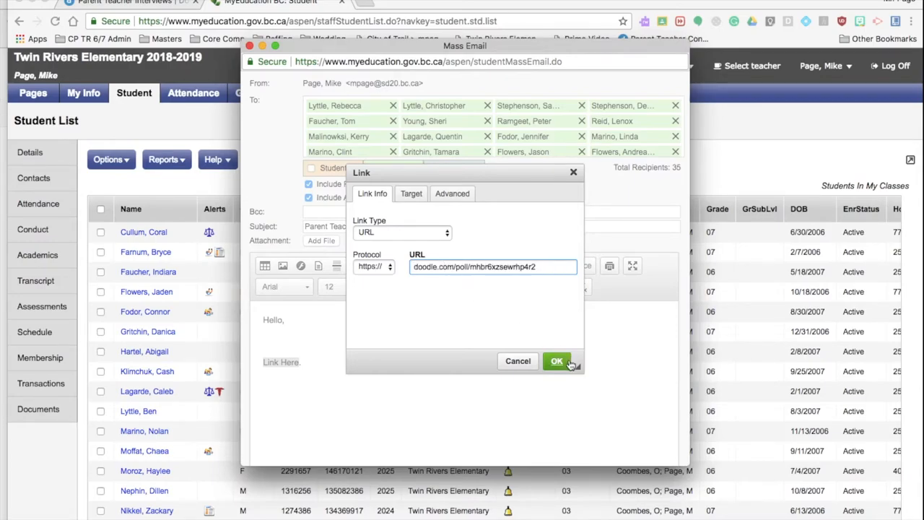
{"action": "left_click", "coordinate": [556, 361]}
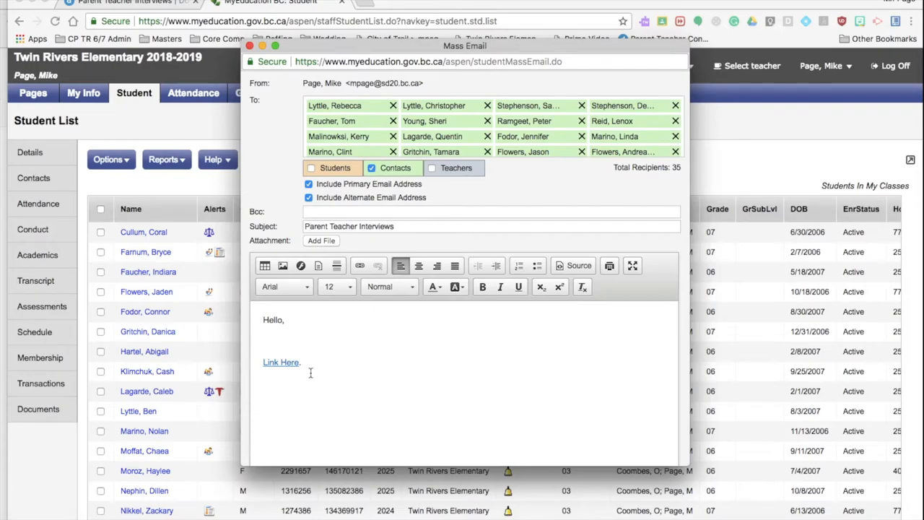
Step: Sign the email body as Mr. Page
{"action": "type", "text": "Mr."}
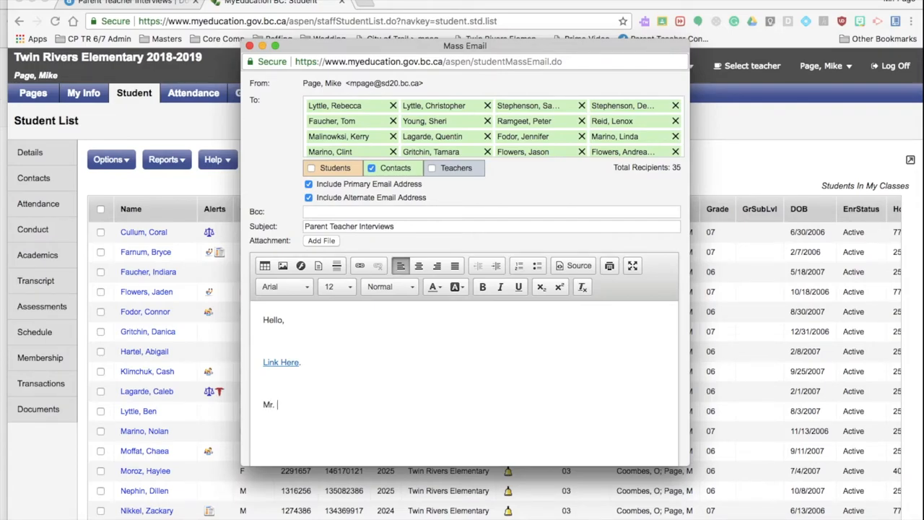
{"action": "type", "text": "Page"}
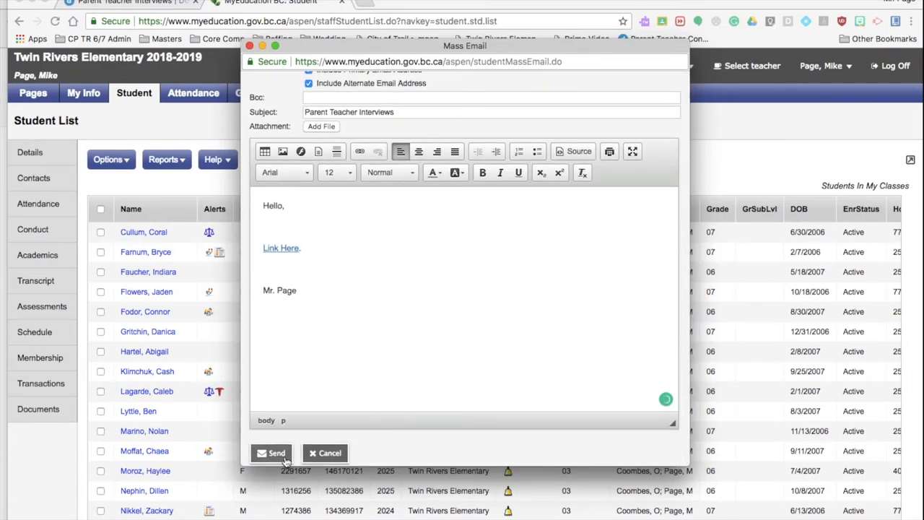
{"action": "left_click", "coordinate": [272, 453]}
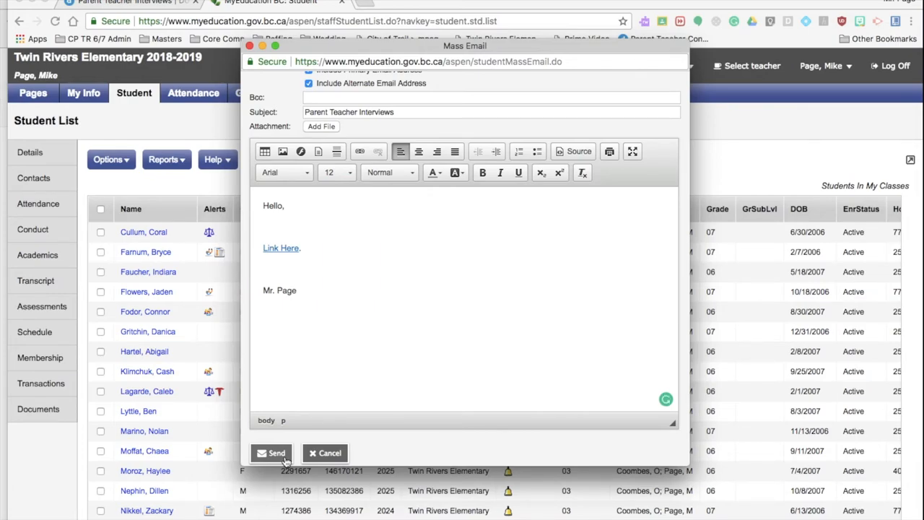
{"action": "mouse_move", "coordinate": [324, 452]}
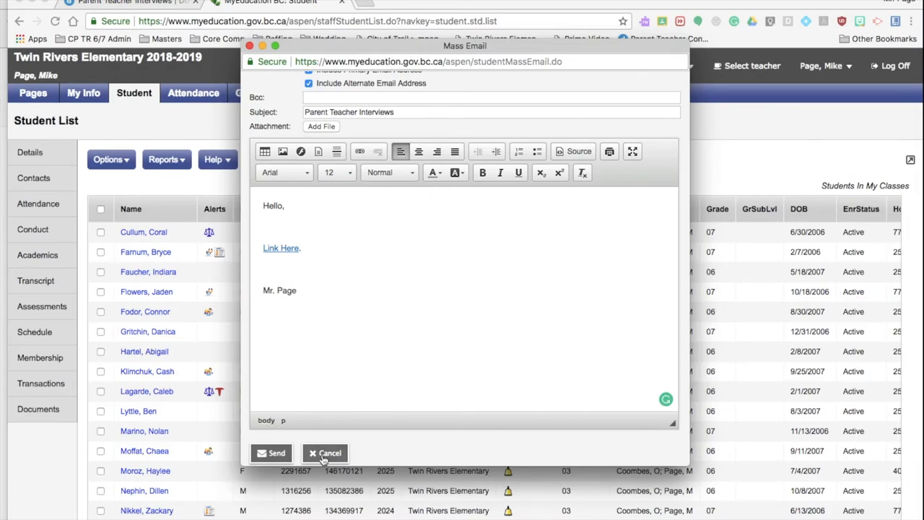